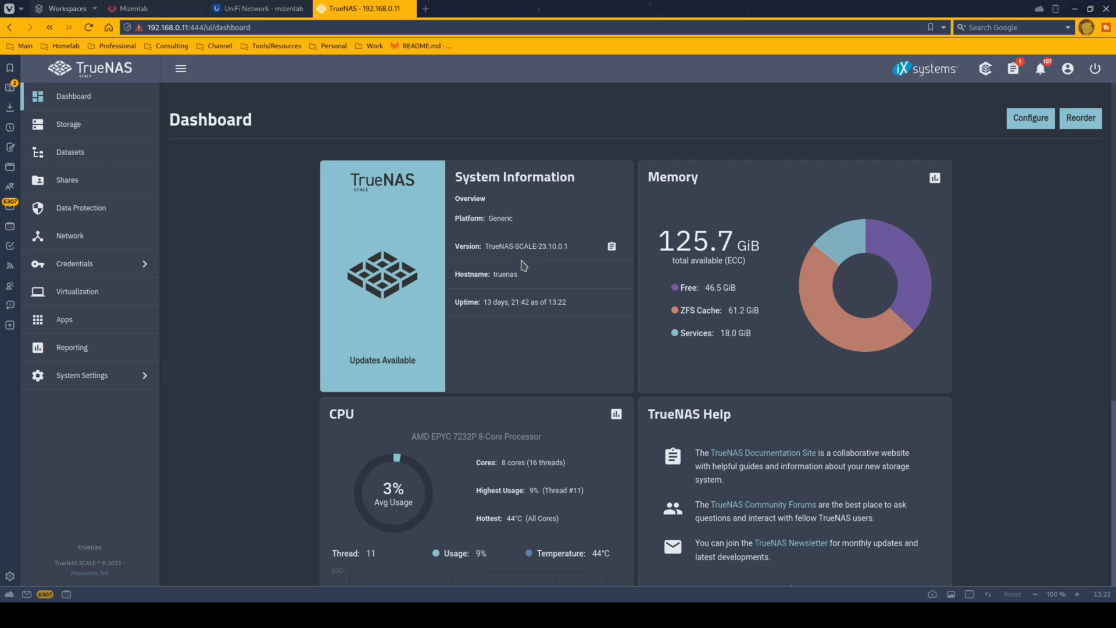
{"action": "mouse_move", "coordinate": [541, 293]}
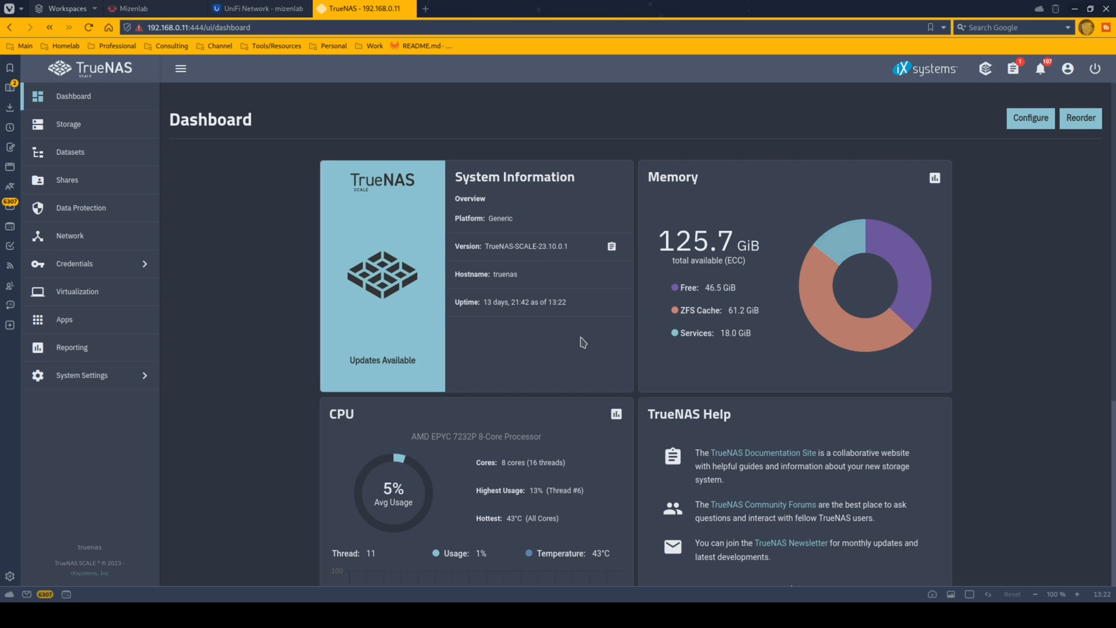
{"action": "mouse_move", "coordinate": [939, 284]}
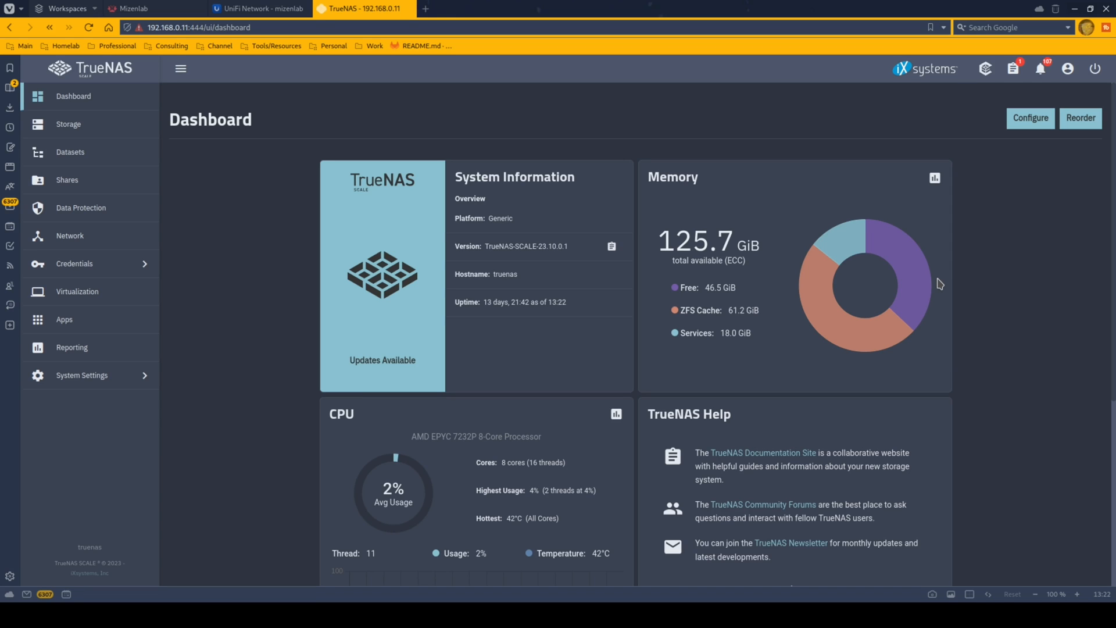
Show the Installed Applications page listing cert-manager, cloudflared, jellyfin and their update status
{"action": "scroll", "scroll_direction": "down", "scroll_amount": 3}
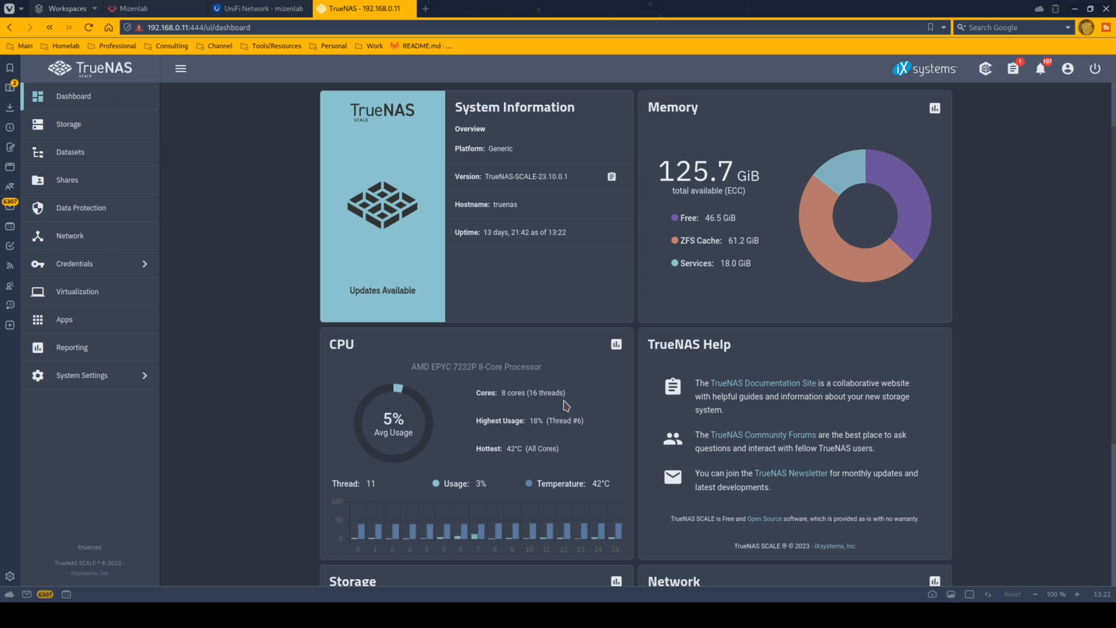
{"action": "scroll", "scroll_direction": "down", "scroll_amount": 3}
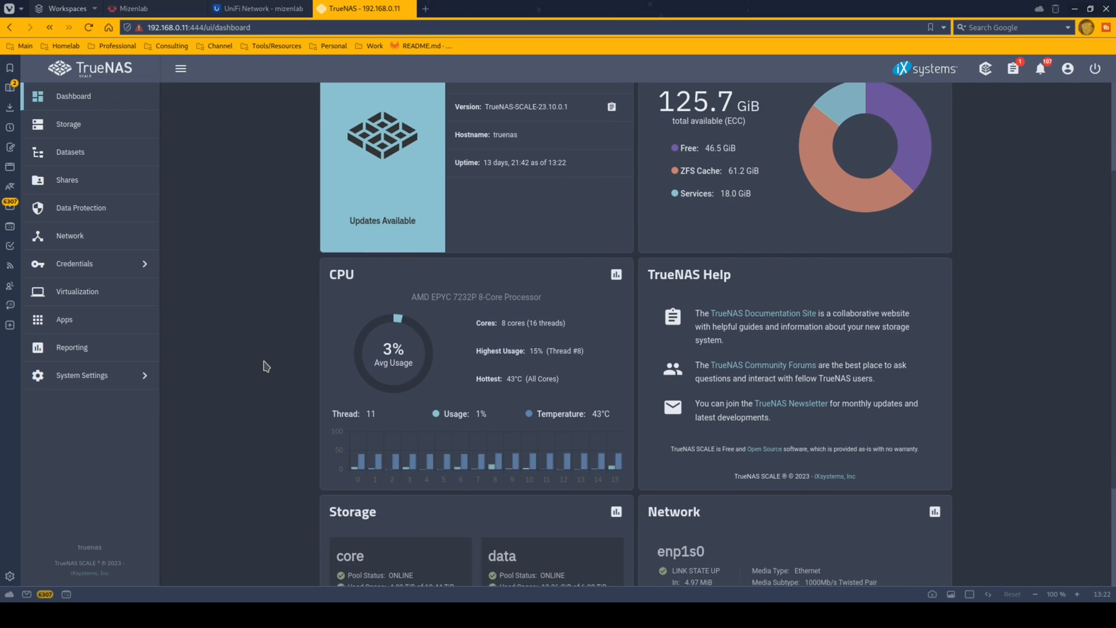
{"action": "scroll", "scroll_direction": "down", "scroll_amount": 3}
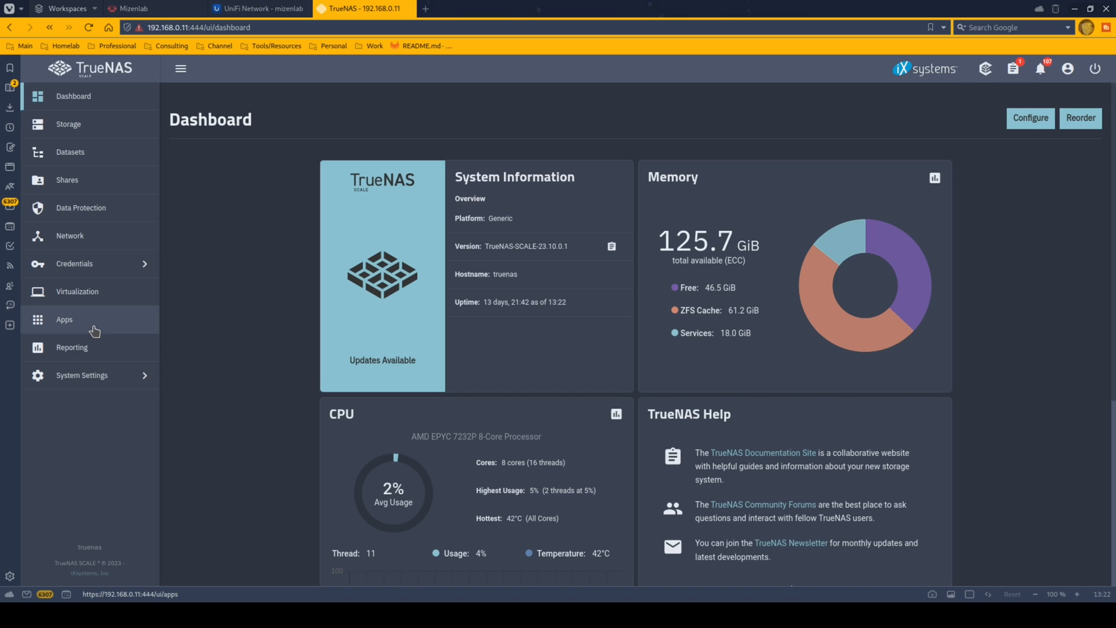
{"action": "left_click", "coordinate": [64, 319]}
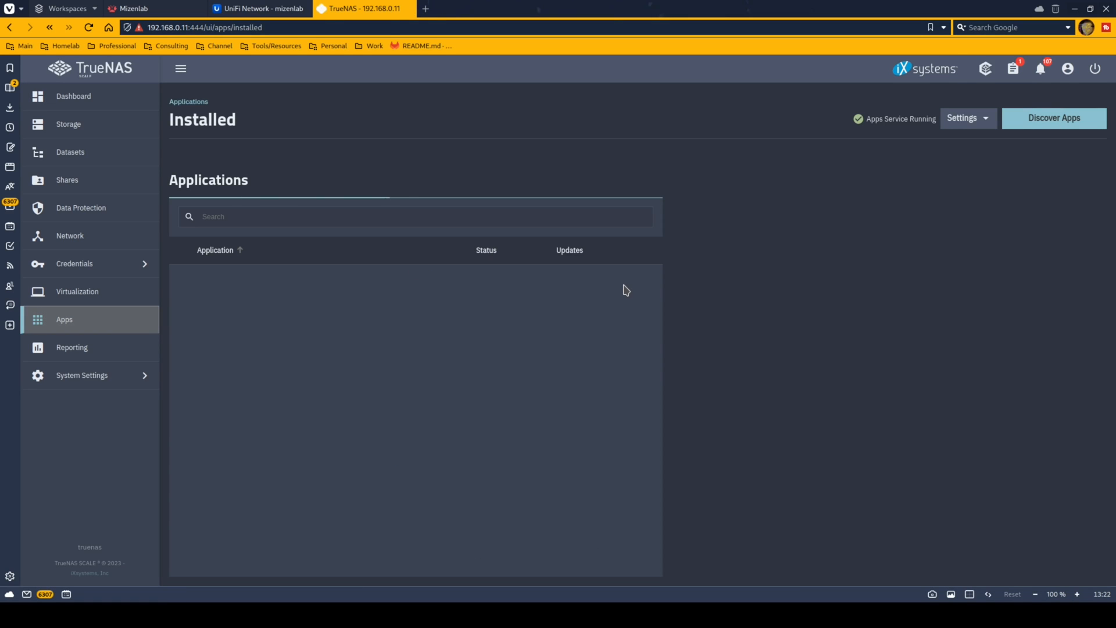
{"action": "left_click", "coordinate": [258, 278]}
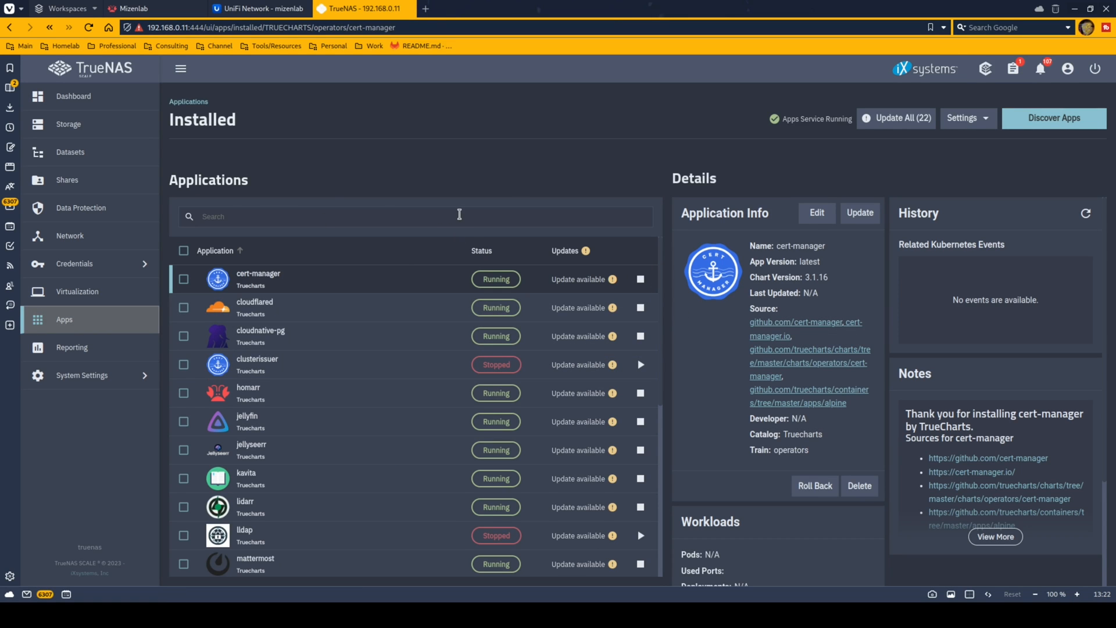
{"action": "mouse_move", "coordinate": [455, 175]}
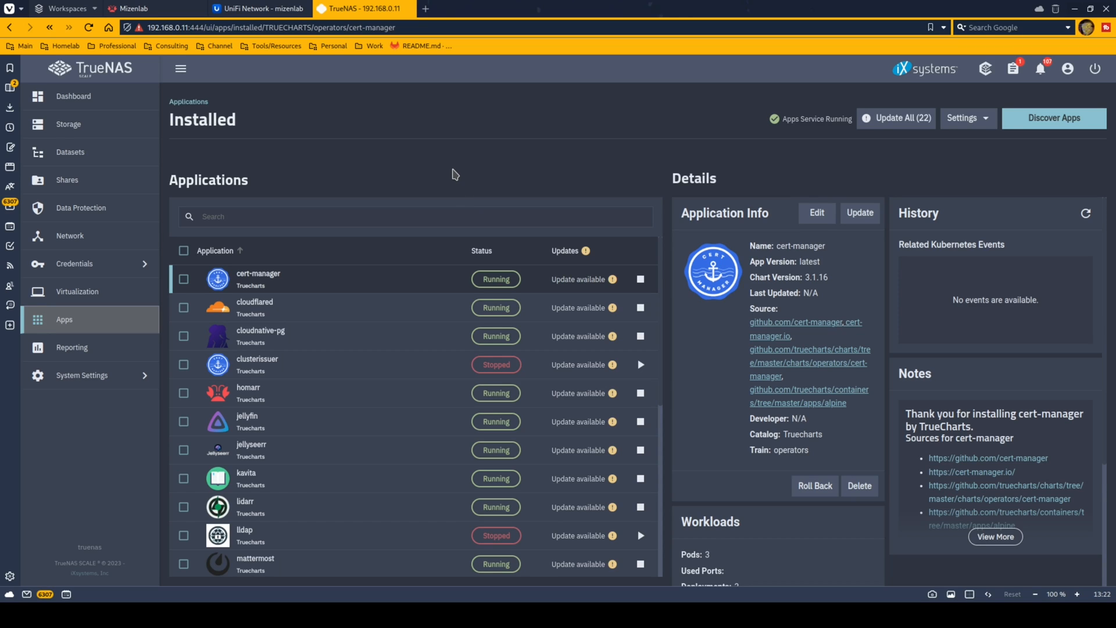
{"action": "mouse_move", "coordinate": [379, 279]}
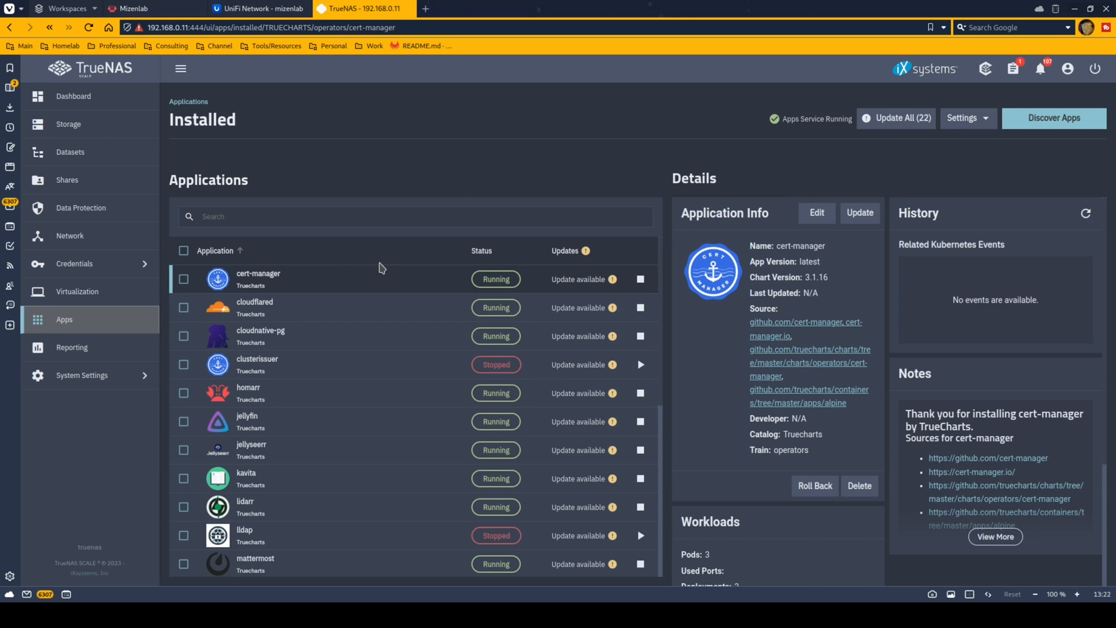
{"action": "mouse_move", "coordinate": [369, 179]}
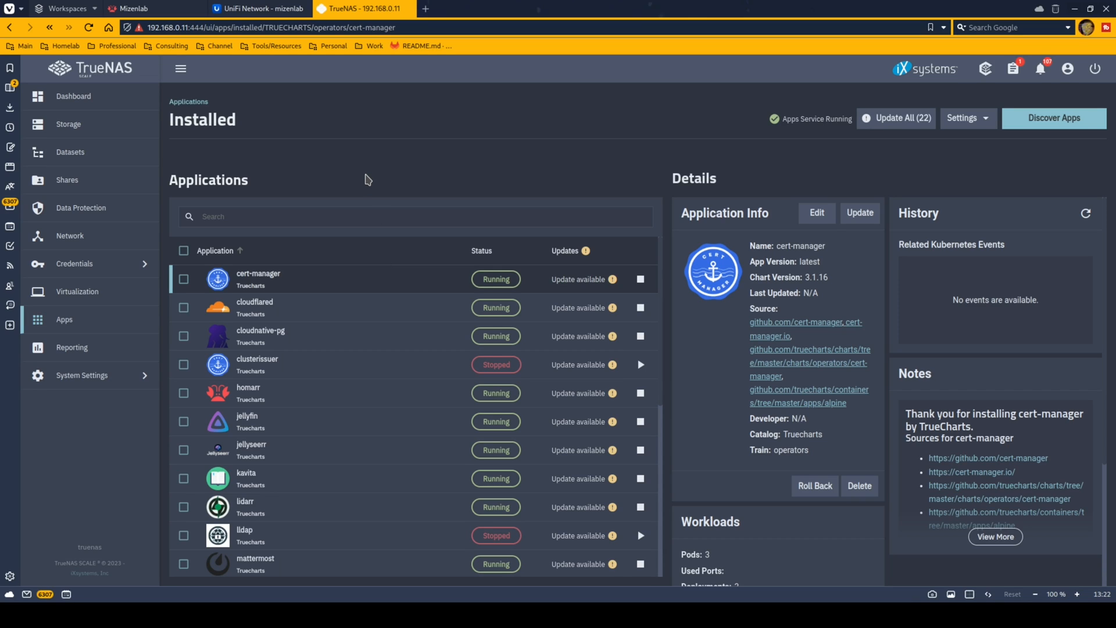
{"action": "mouse_move", "coordinate": [142, 439]}
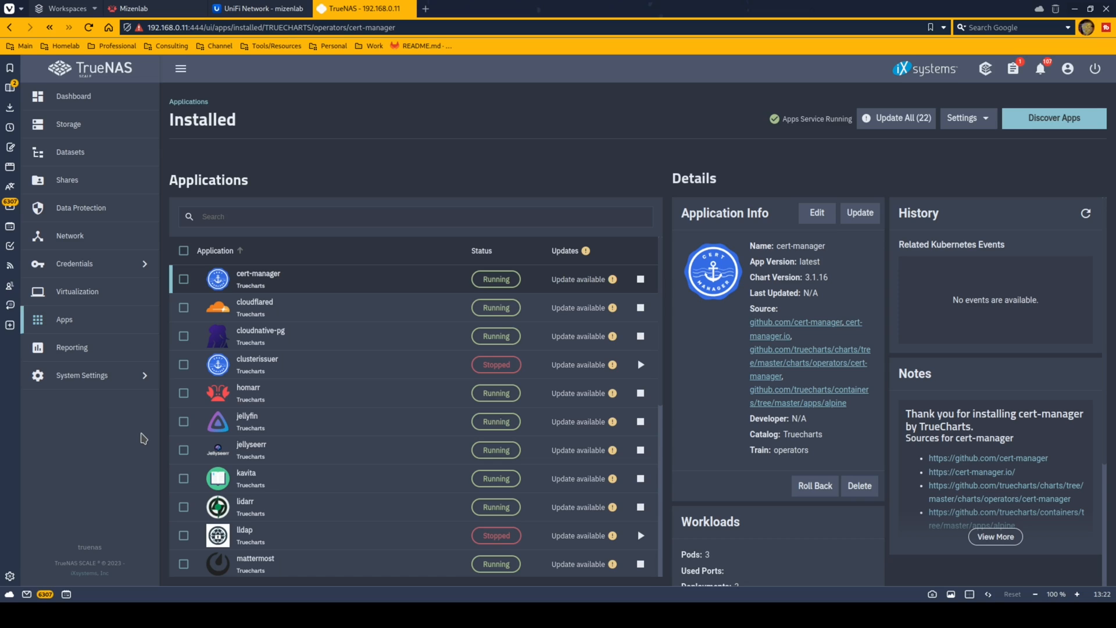
{"action": "mouse_move", "coordinate": [164, 406]}
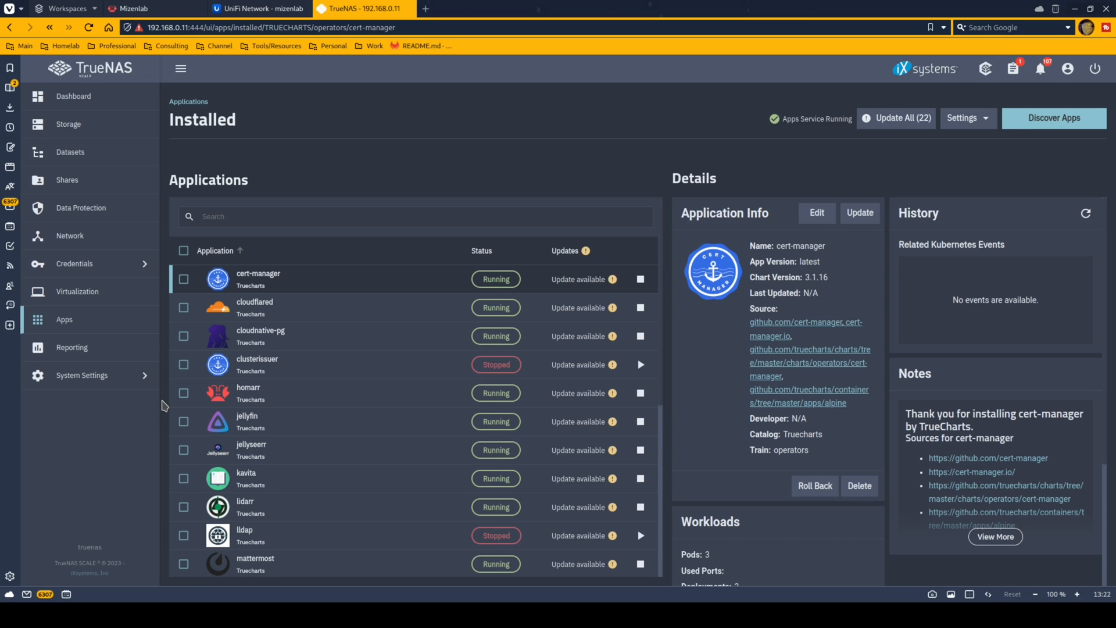
{"action": "mouse_move", "coordinate": [163, 406]}
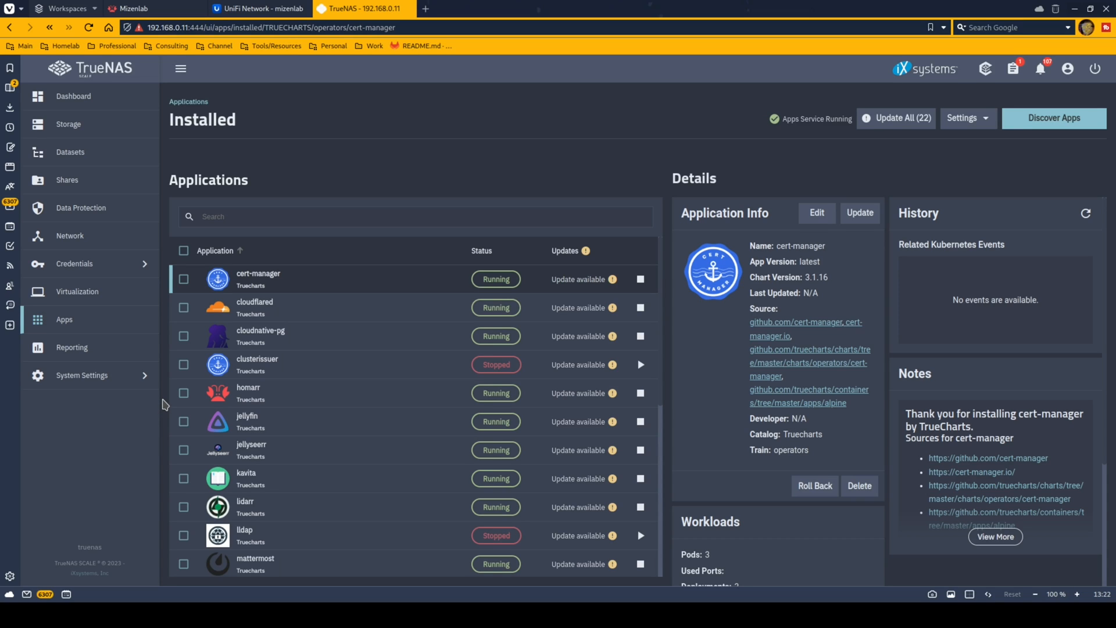
{"action": "mouse_move", "coordinate": [364, 376]}
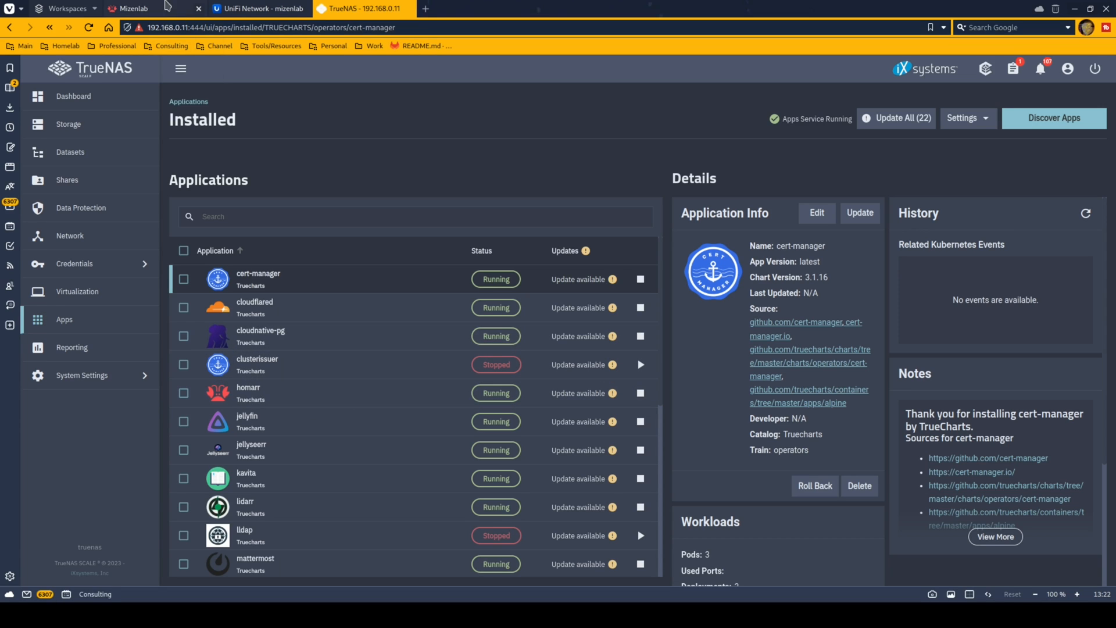
Switch to the Mizenlab Homarr board with its app tiles, VLAN setup note and weather
{"action": "left_click", "coordinate": [131, 8]}
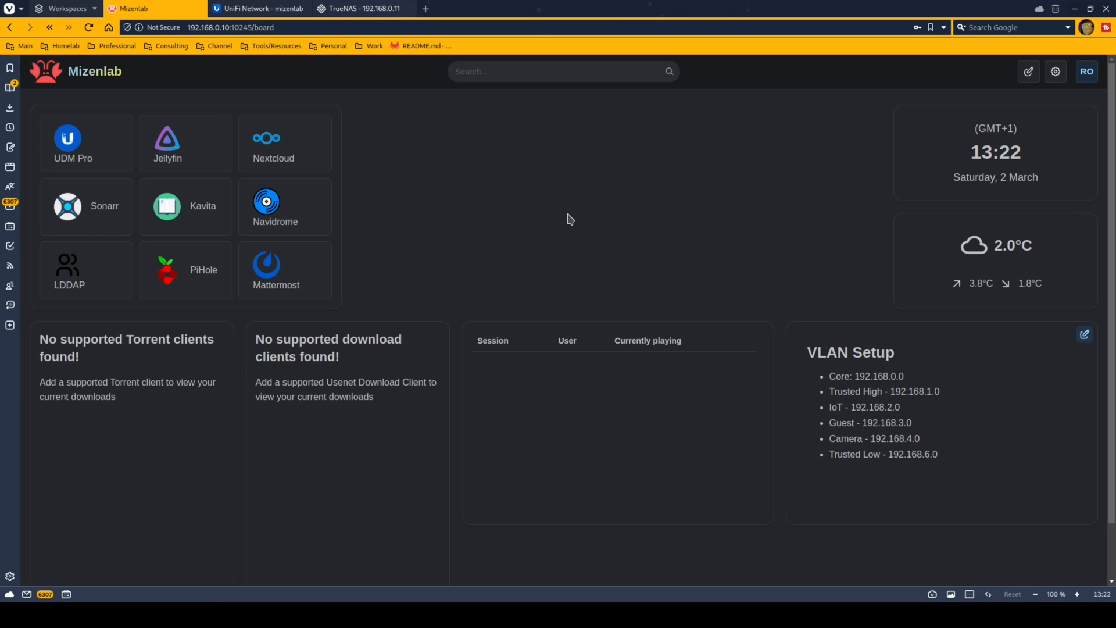
{"action": "mouse_move", "coordinate": [68, 206]}
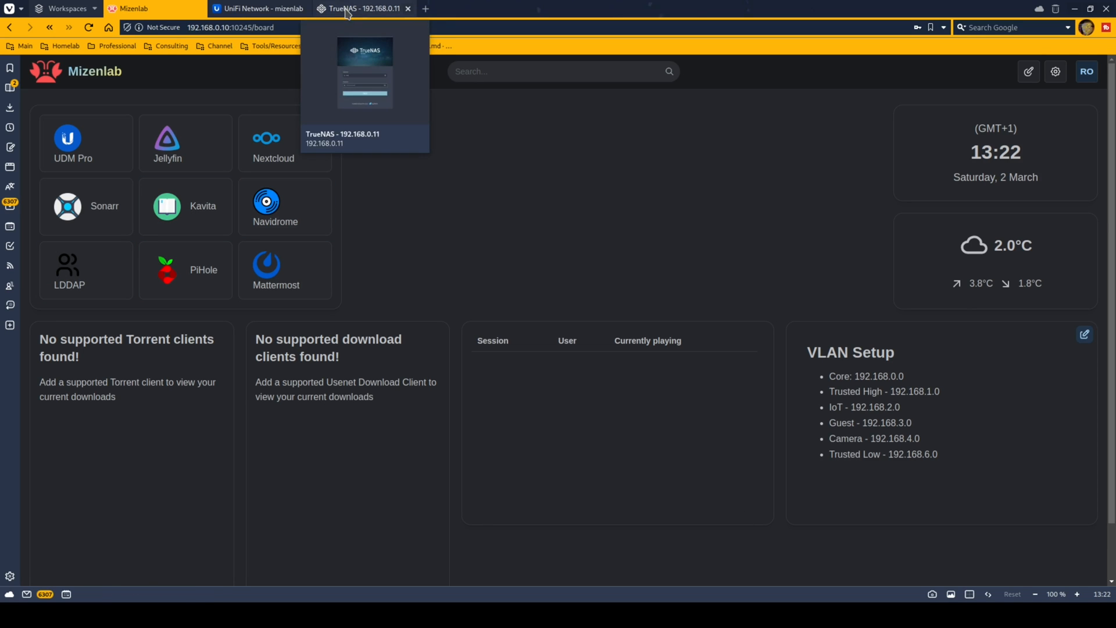
Return to the TrueNAS installed apps page and scroll through cert-manager details and the apps with pending updates
{"action": "left_click", "coordinate": [363, 8]}
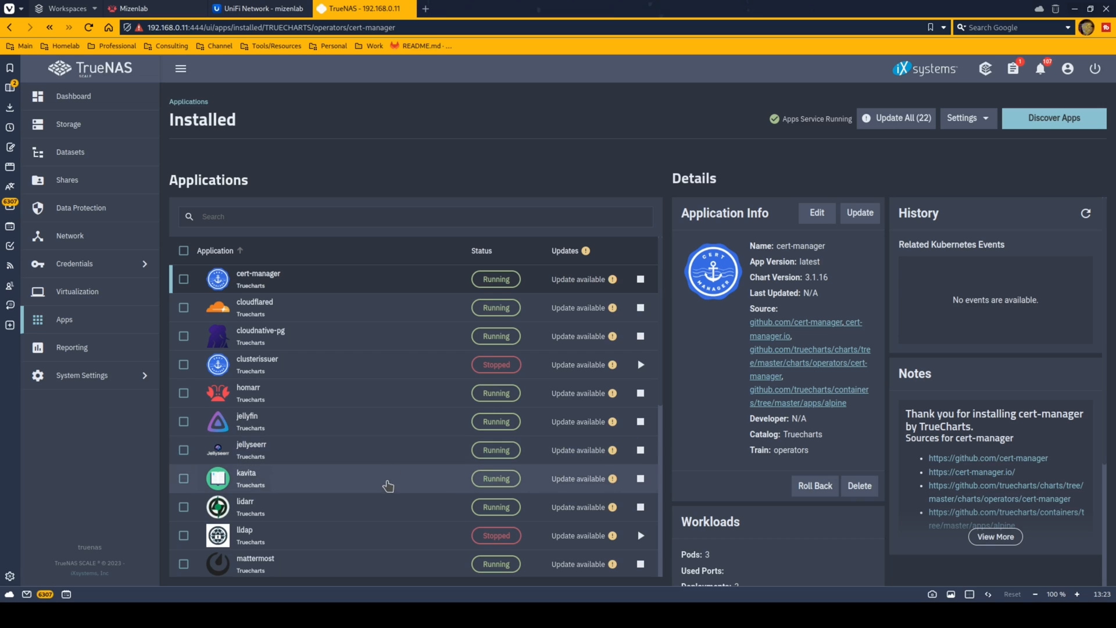
{"action": "mouse_move", "coordinate": [382, 492]}
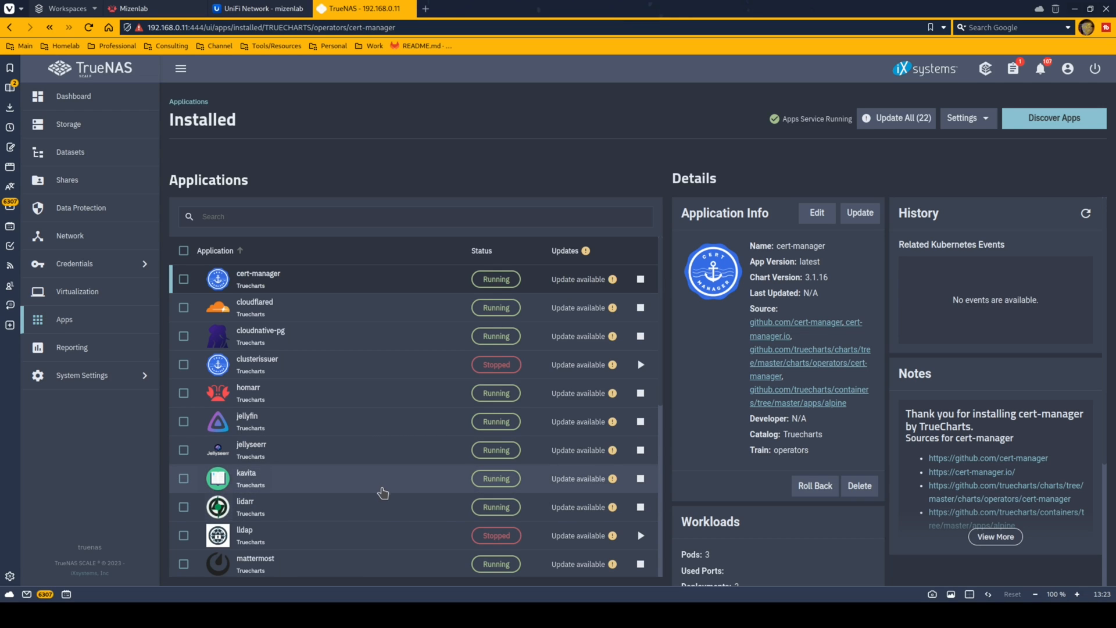
{"action": "mouse_move", "coordinate": [416, 418]}
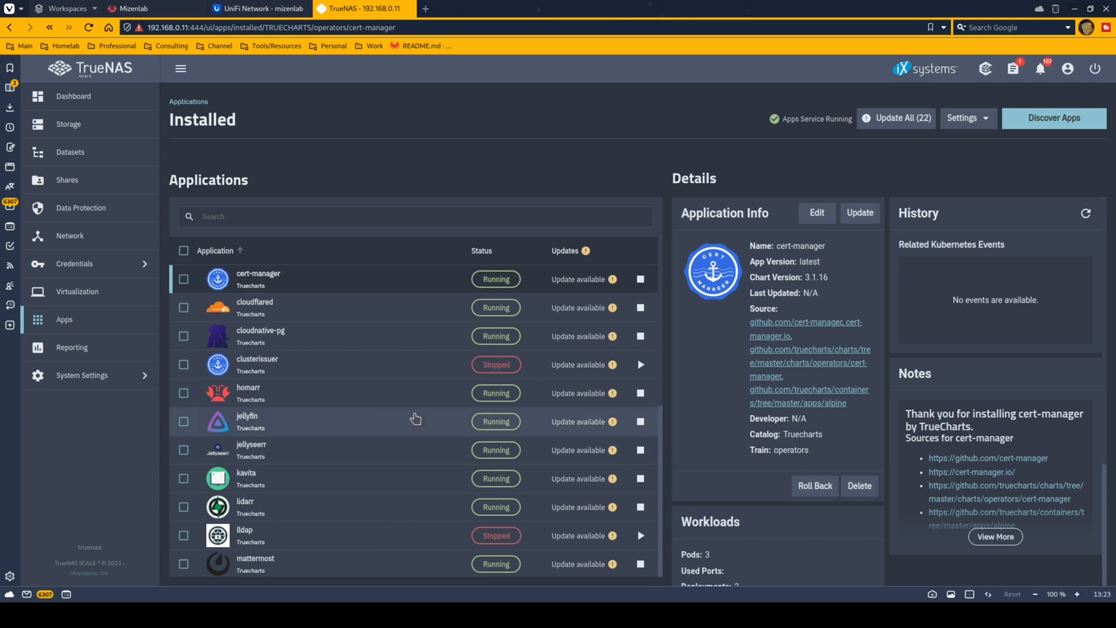
{"action": "mouse_move", "coordinate": [395, 413]}
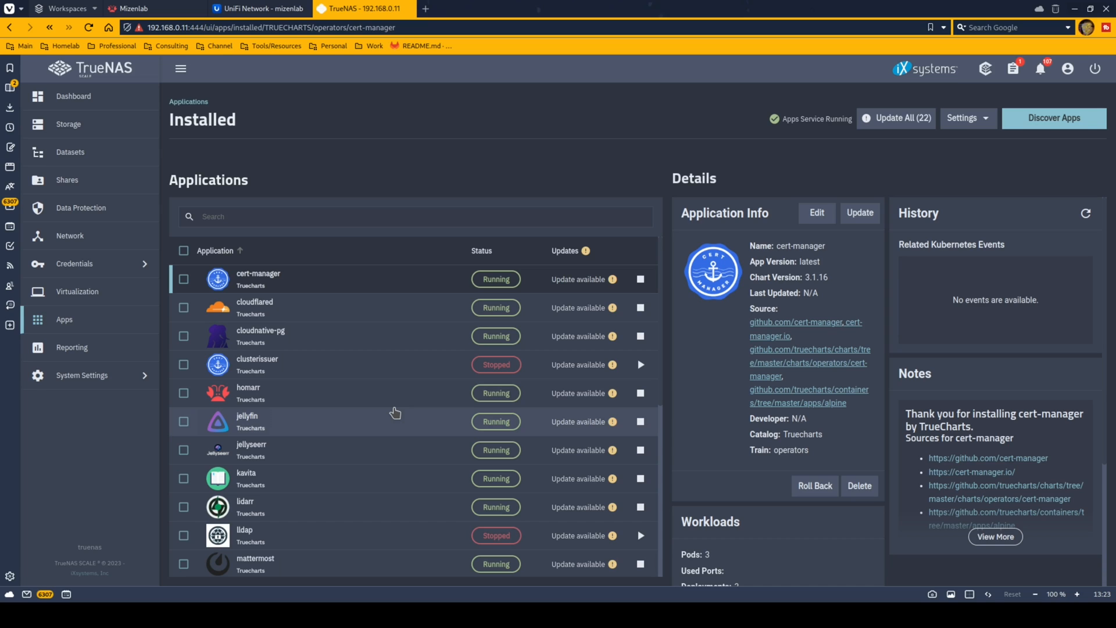
{"action": "mouse_move", "coordinate": [408, 417]}
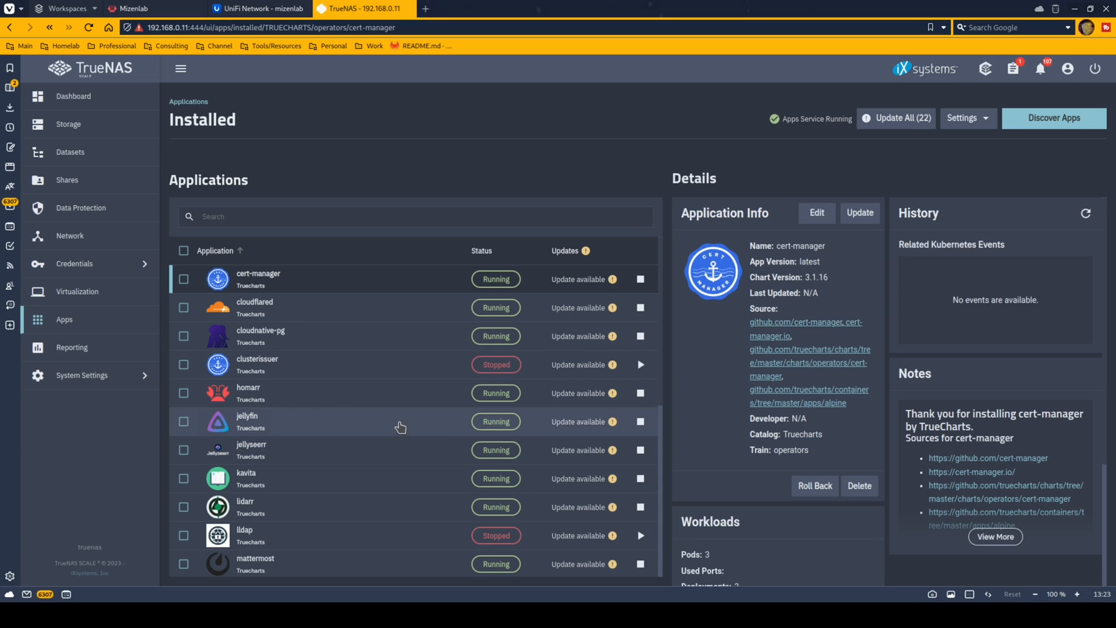
{"action": "scroll", "scroll_direction": "down", "scroll_amount": 3}
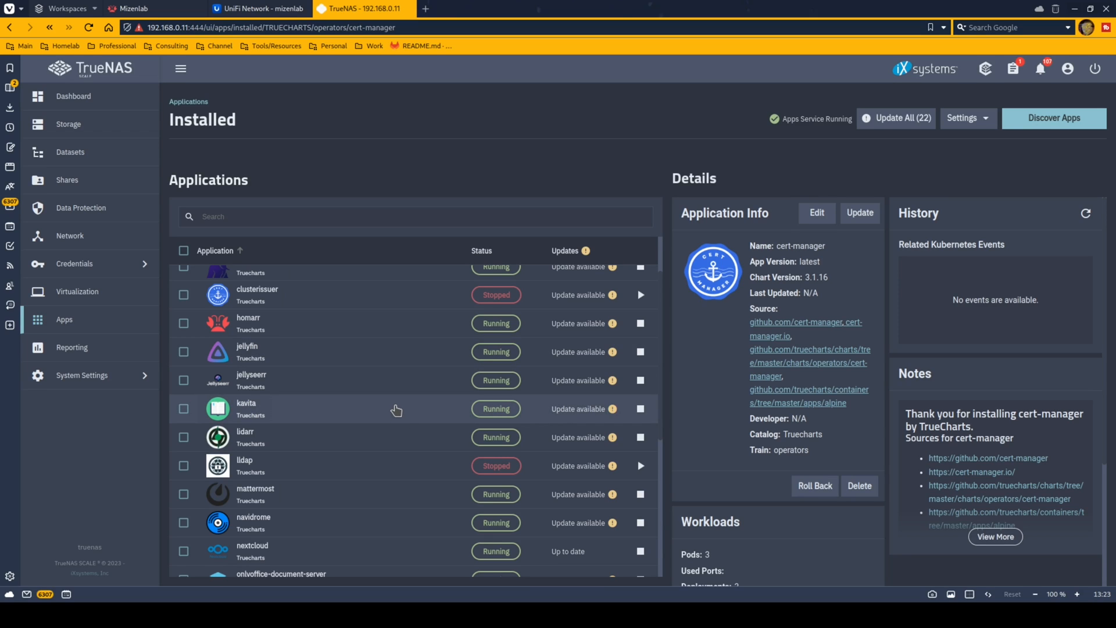
{"action": "mouse_move", "coordinate": [394, 408]}
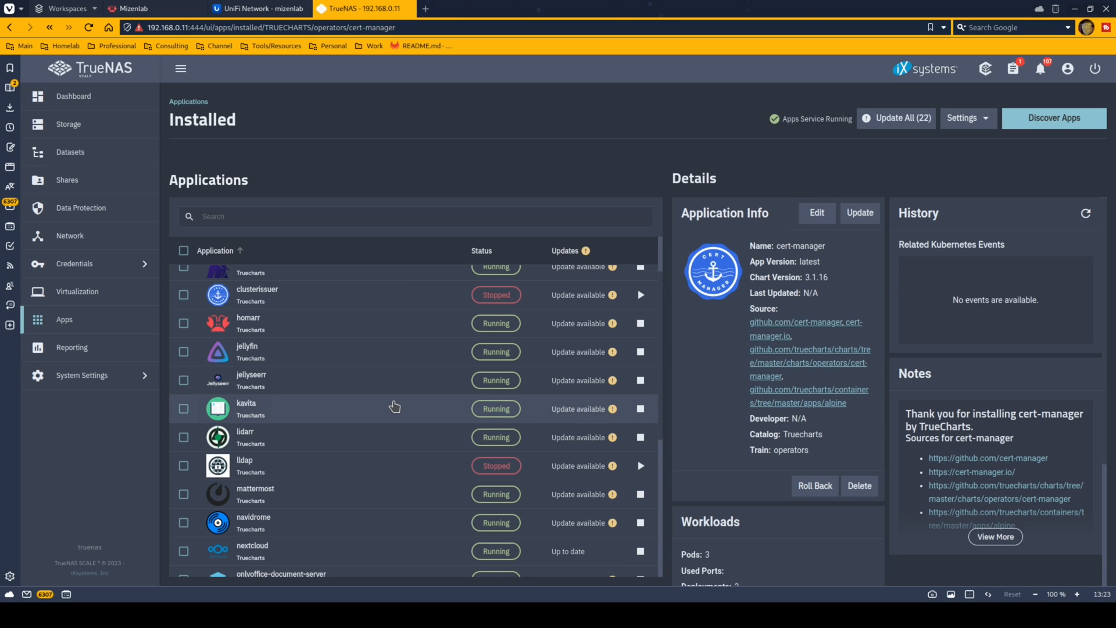
{"action": "mouse_move", "coordinate": [367, 392]}
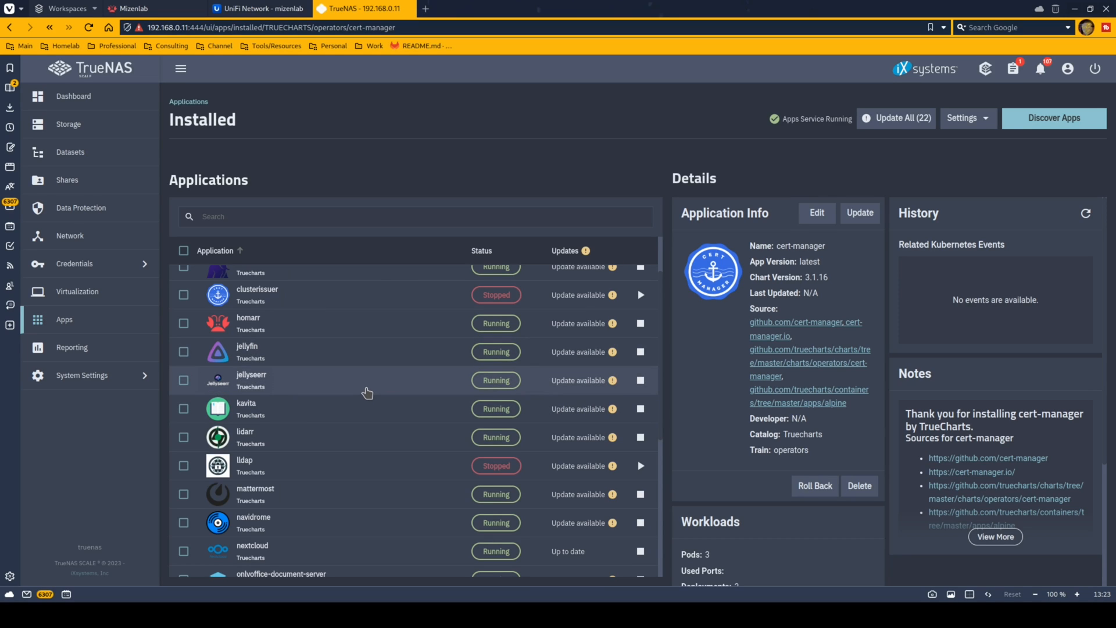
{"action": "scroll", "scroll_direction": "down", "scroll_amount": 3}
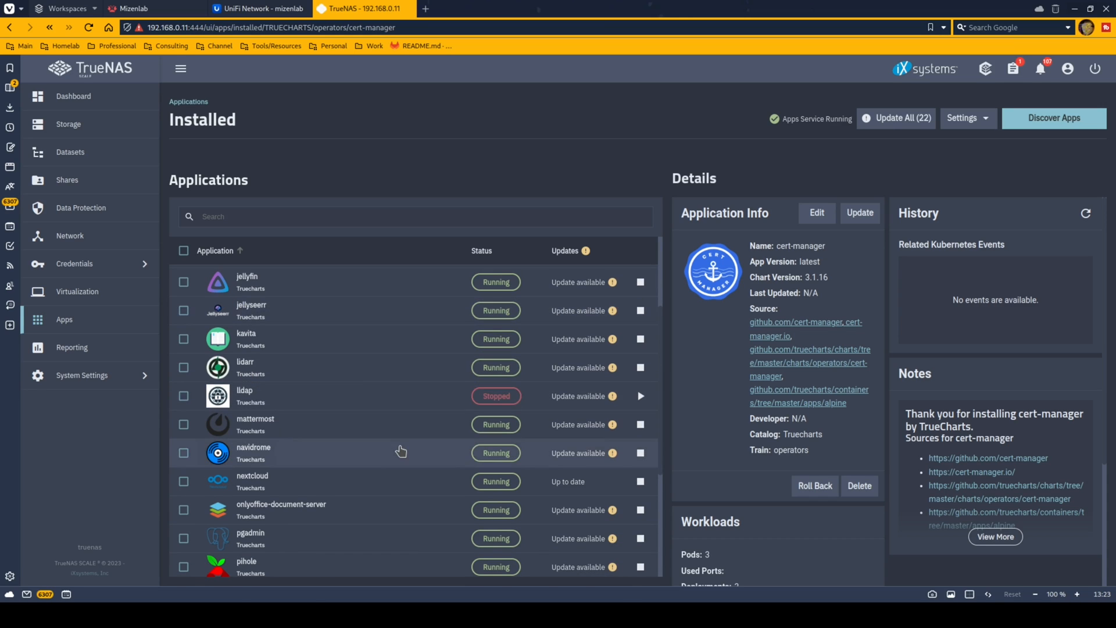
{"action": "mouse_move", "coordinate": [376, 434]}
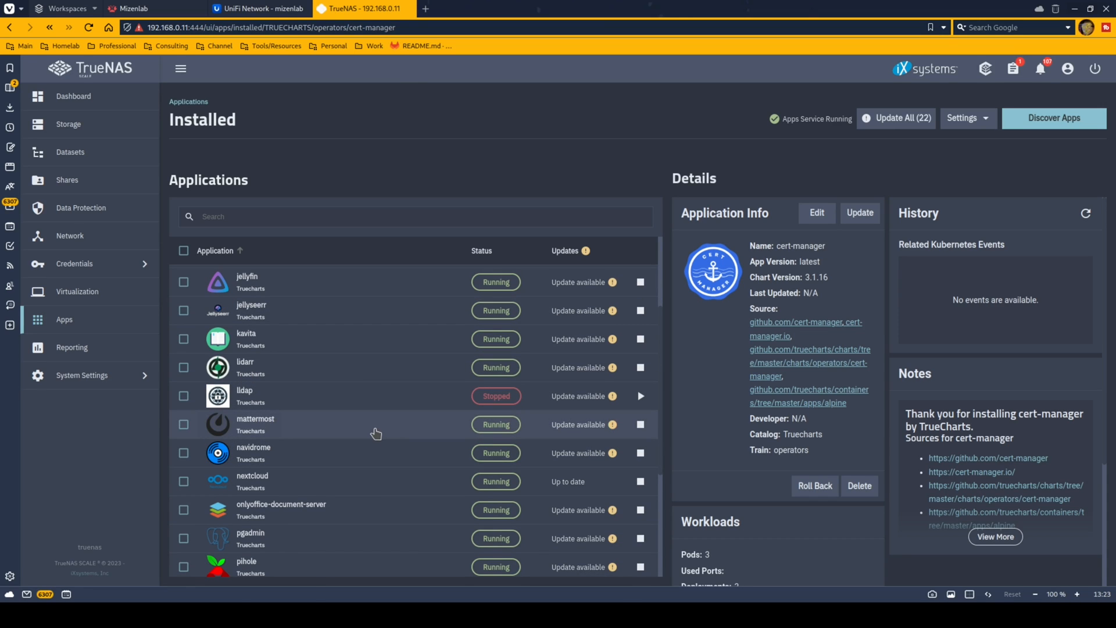
{"action": "mouse_move", "coordinate": [392, 421]}
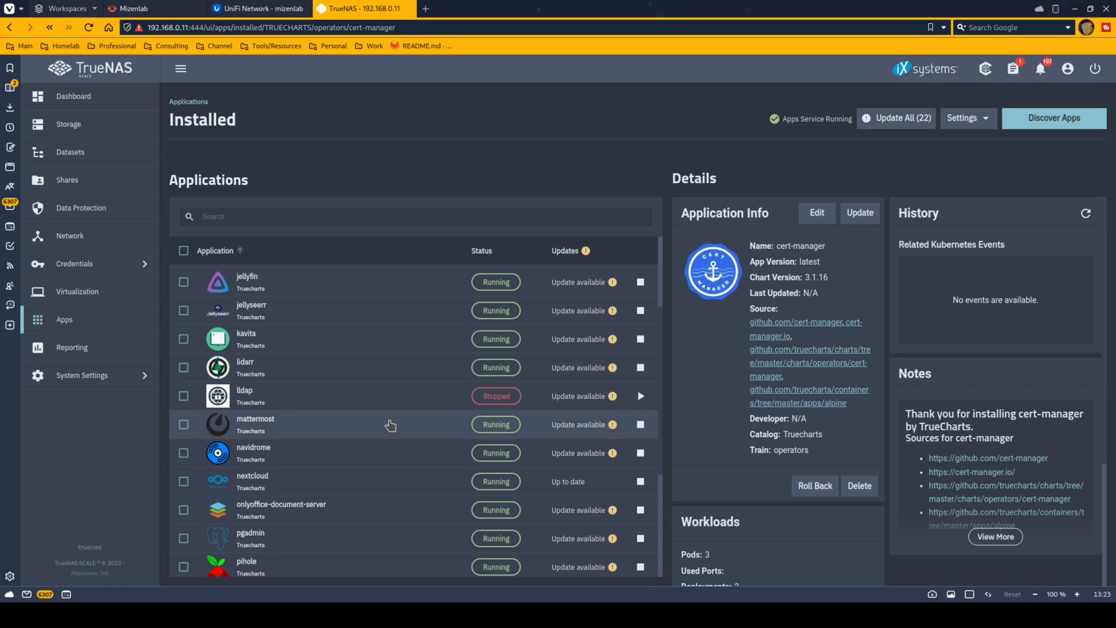
{"action": "scroll", "scroll_direction": "down", "scroll_amount": 3}
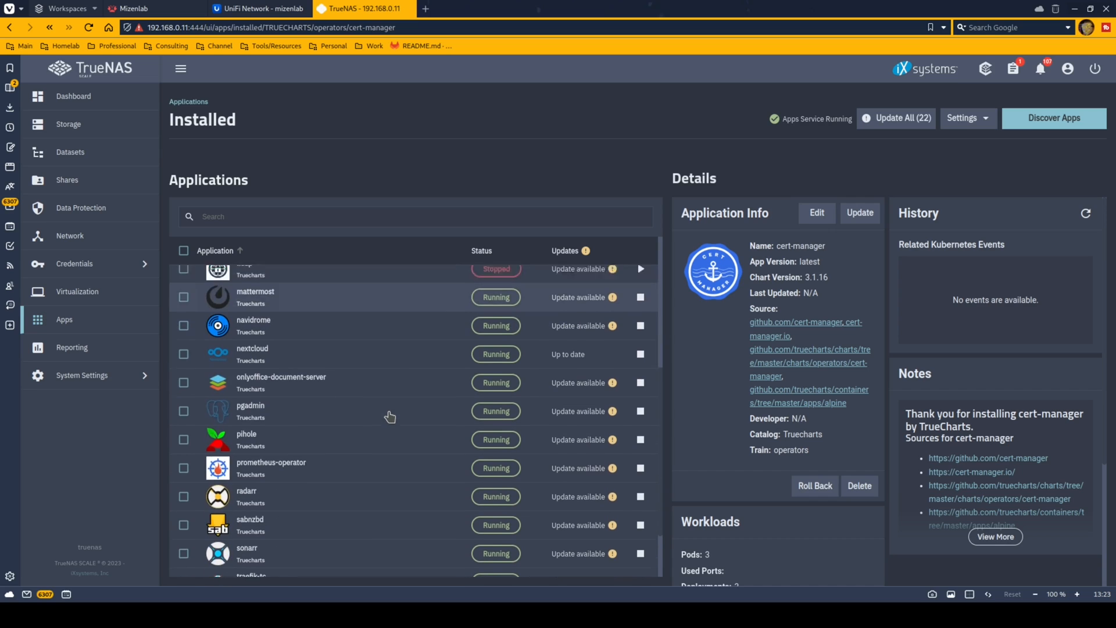
{"action": "scroll", "scroll_direction": "down", "scroll_amount": 3}
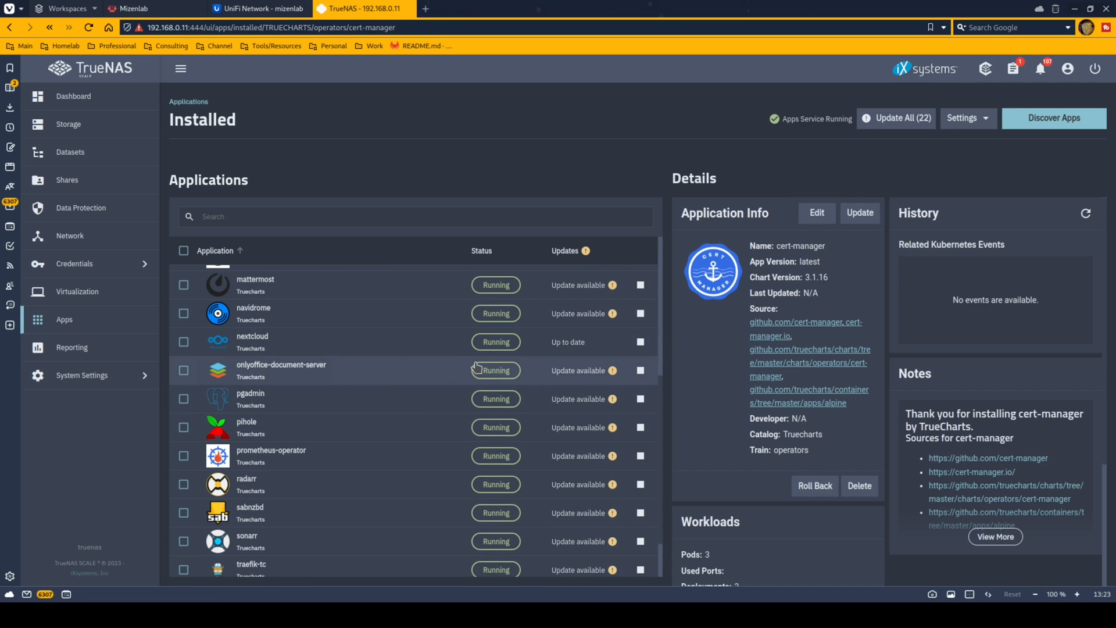
{"action": "mouse_move", "coordinate": [407, 361]}
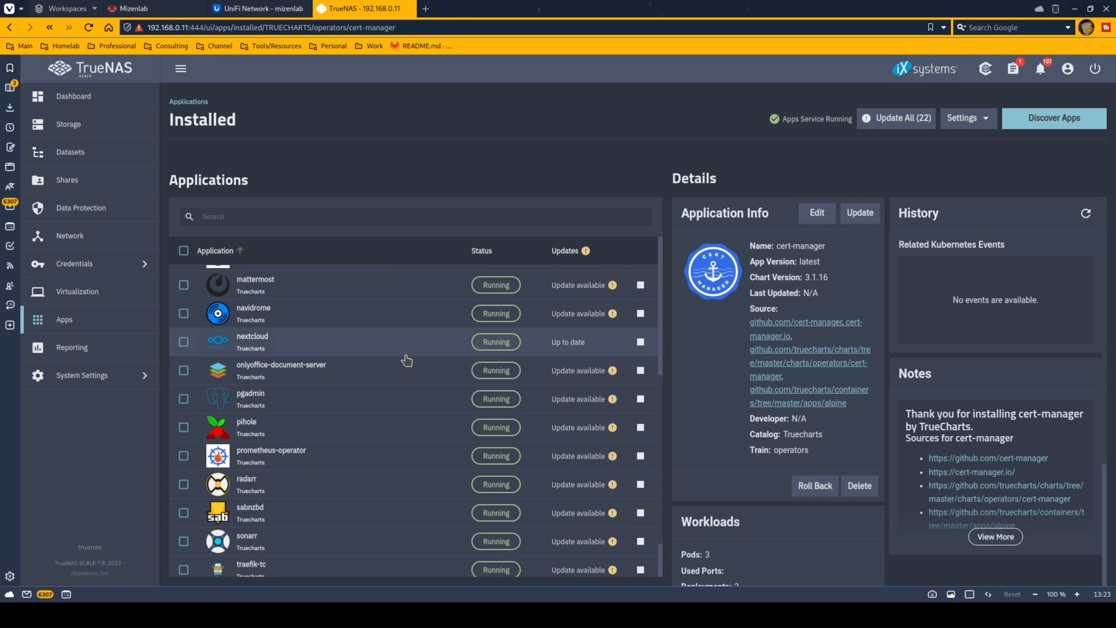
{"action": "mouse_move", "coordinate": [392, 354]}
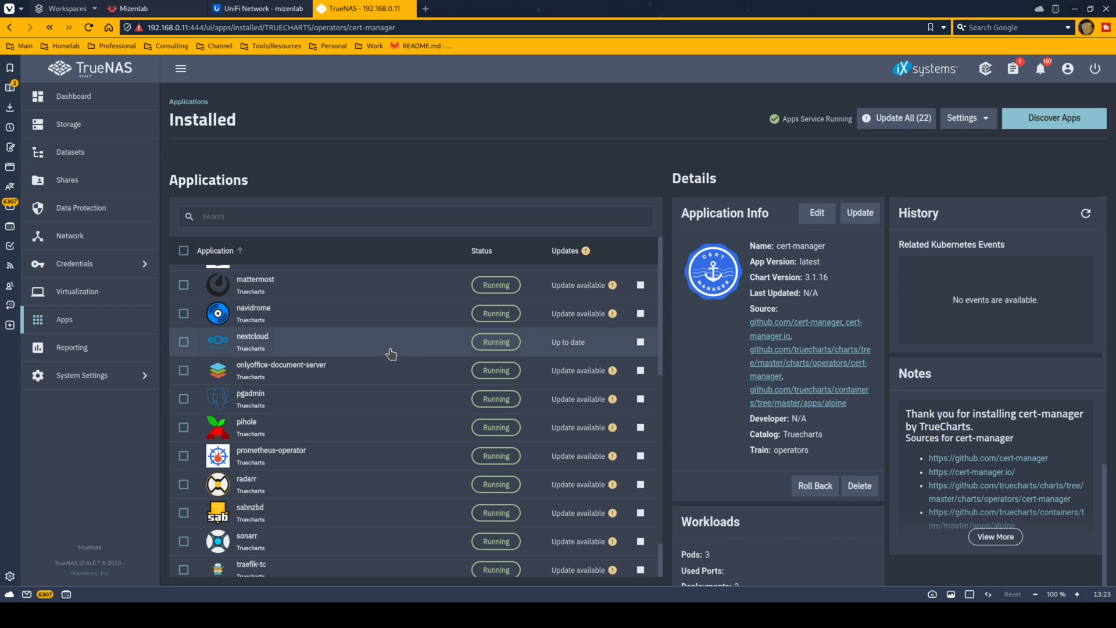
{"action": "mouse_move", "coordinate": [378, 346]}
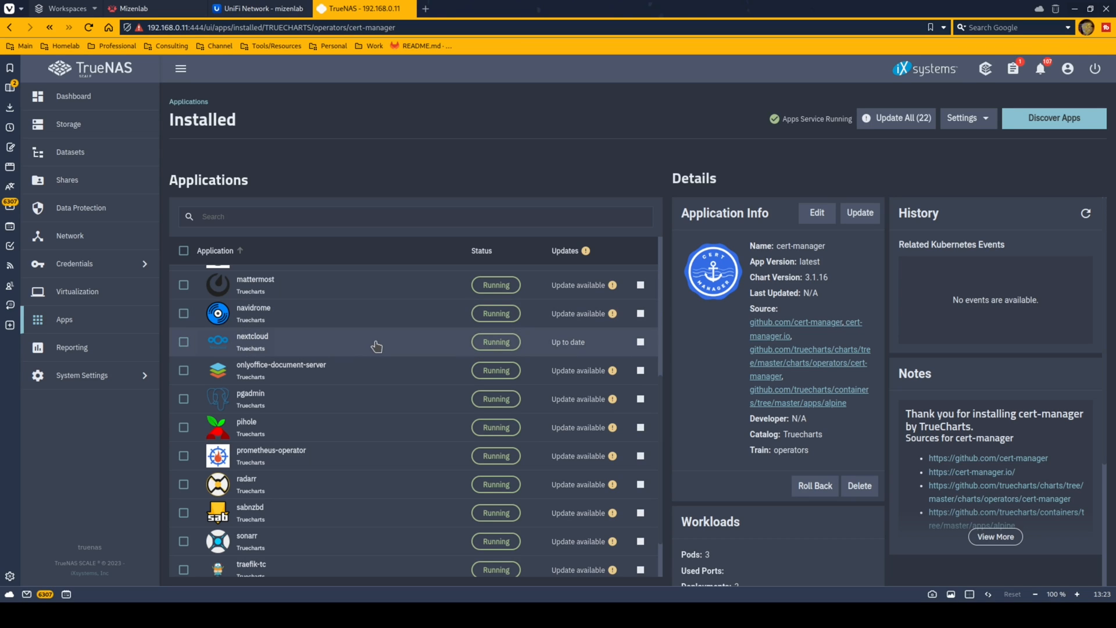
{"action": "mouse_move", "coordinate": [302, 365]}
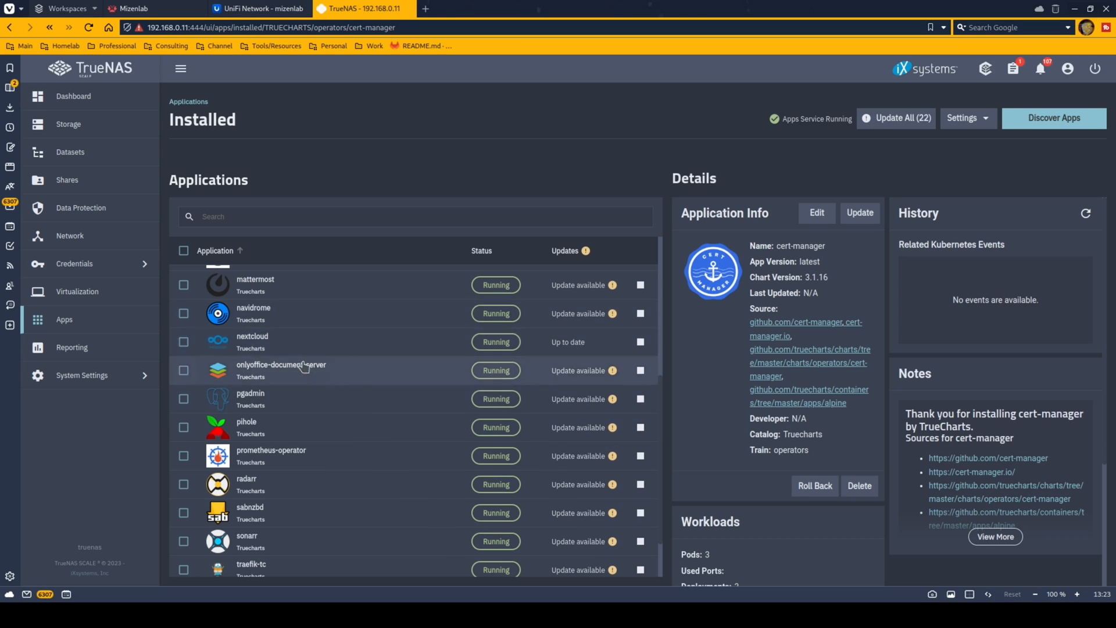
{"action": "mouse_move", "coordinate": [356, 372]}
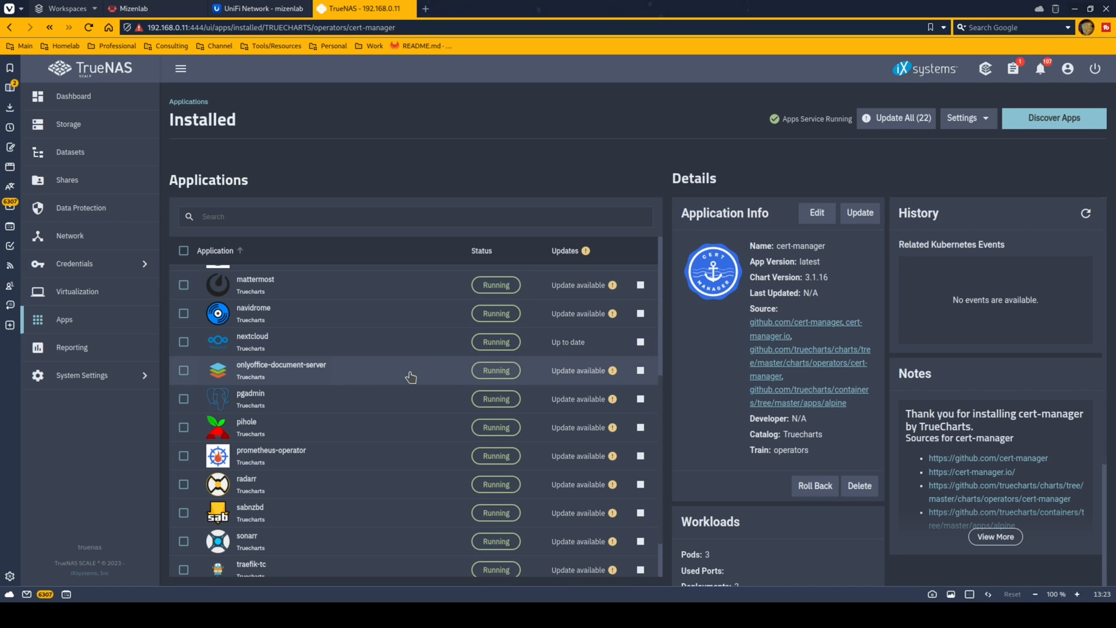
{"action": "mouse_move", "coordinate": [383, 377]}
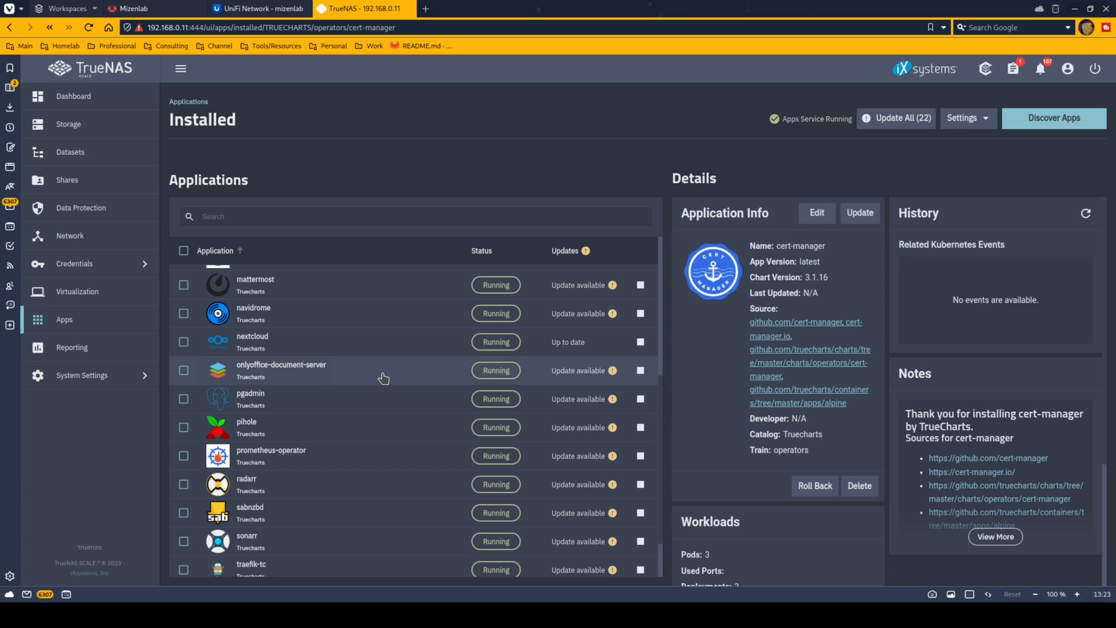
{"action": "mouse_move", "coordinate": [360, 370]}
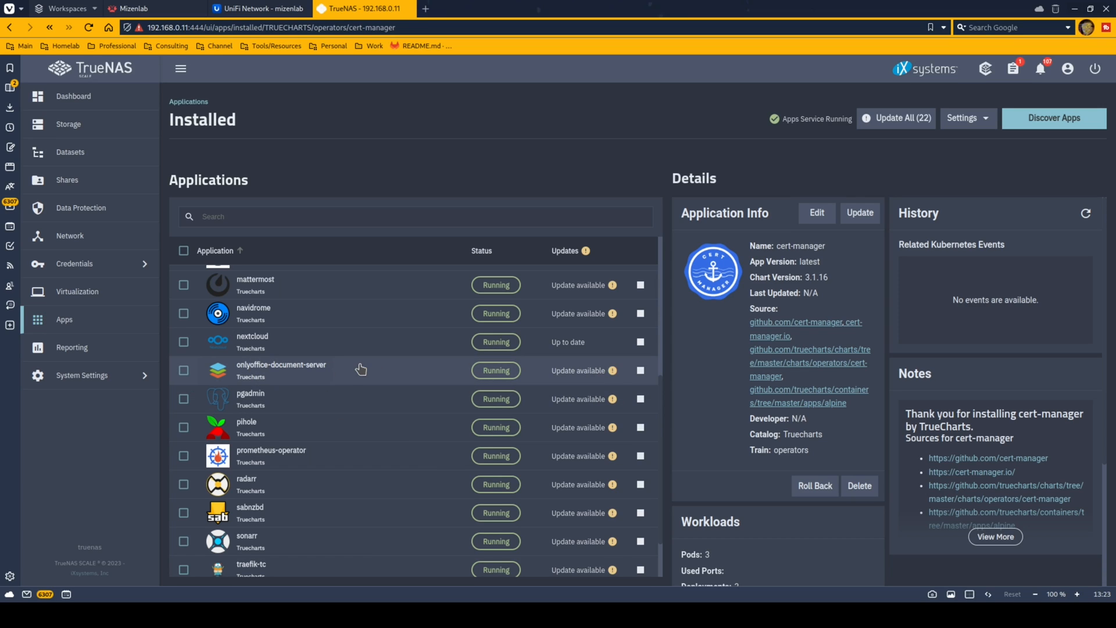
{"action": "mouse_move", "coordinate": [441, 391]}
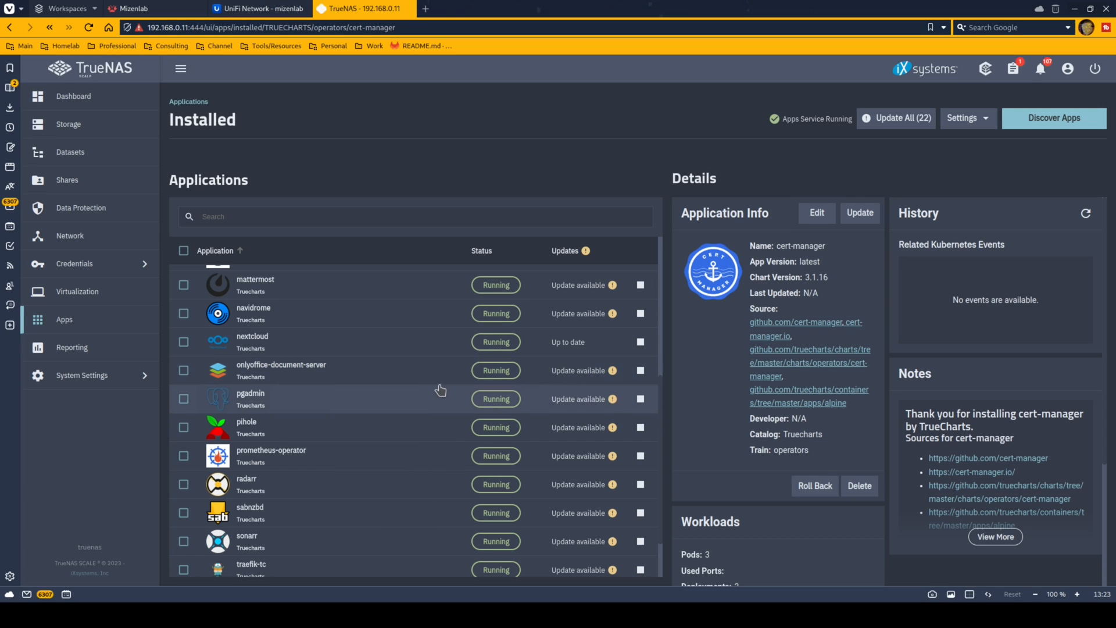
{"action": "mouse_move", "coordinate": [385, 417]}
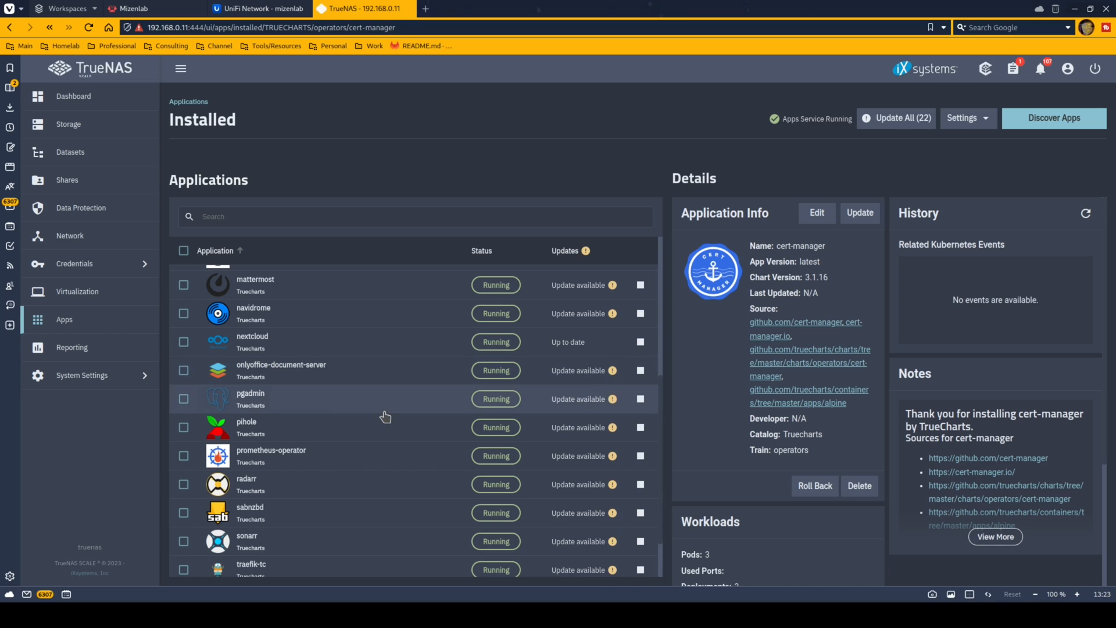
{"action": "scroll", "scroll_direction": "down", "scroll_amount": 3}
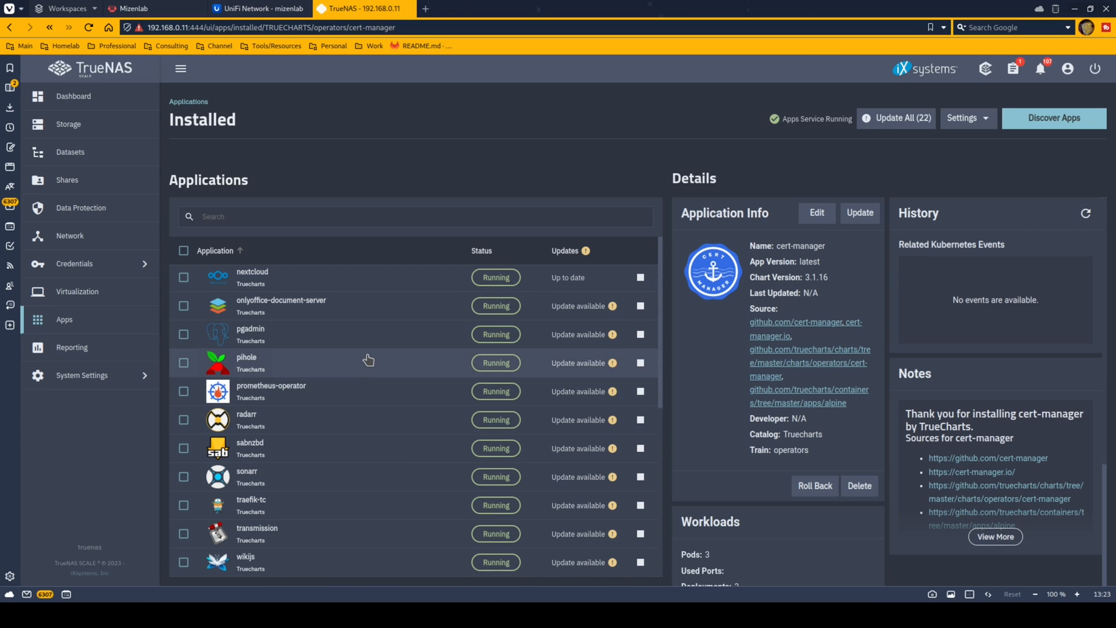
{"action": "mouse_move", "coordinate": [404, 394]}
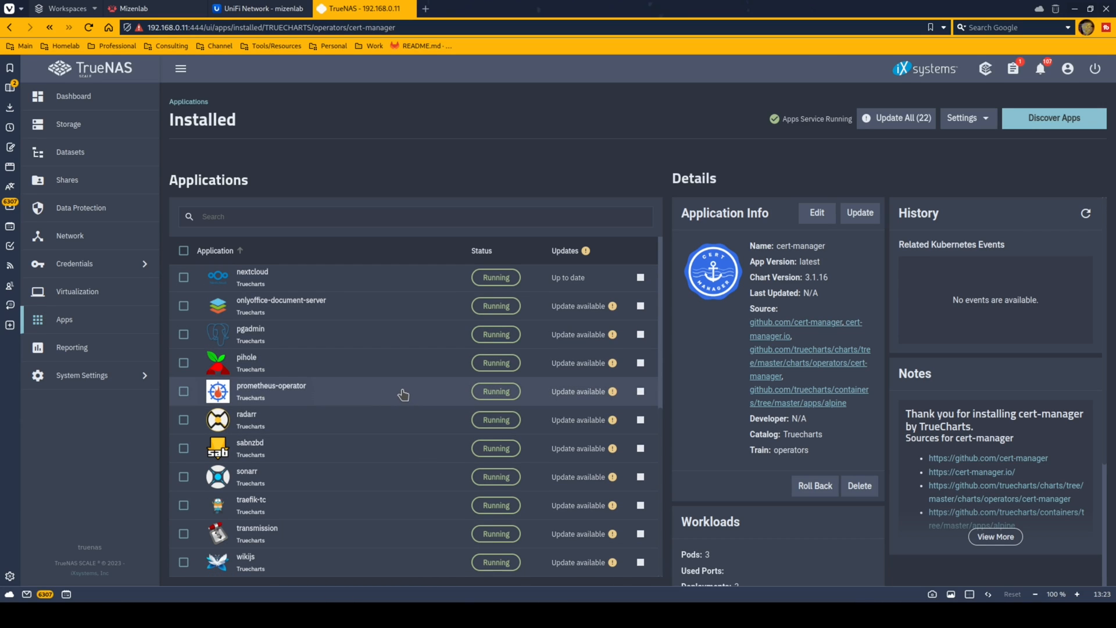
{"action": "mouse_move", "coordinate": [334, 404]}
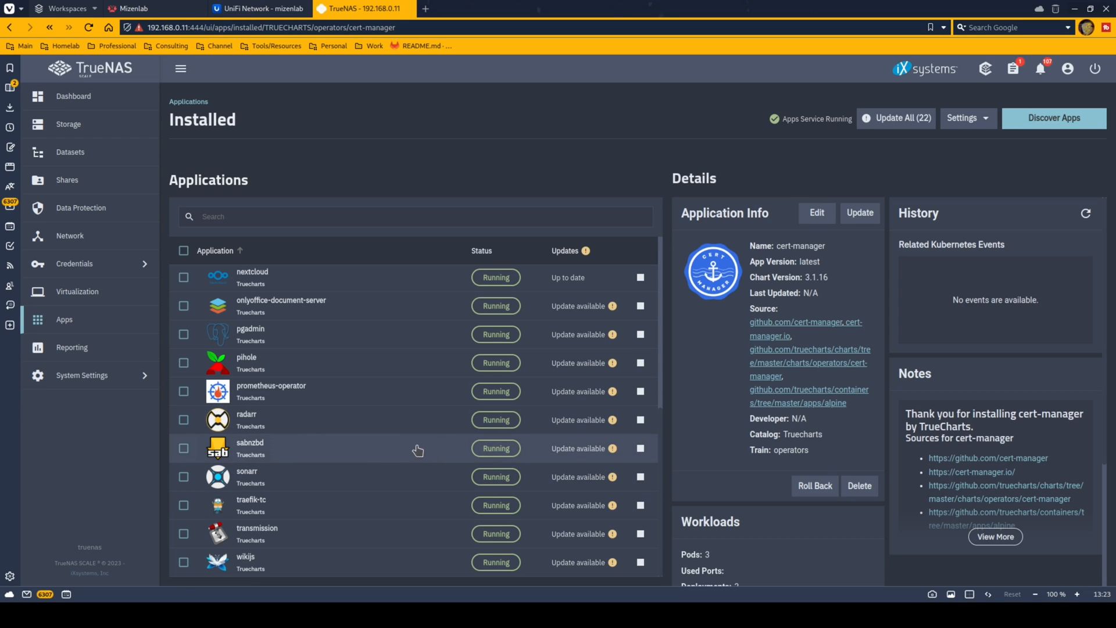
{"action": "mouse_move", "coordinate": [381, 573]}
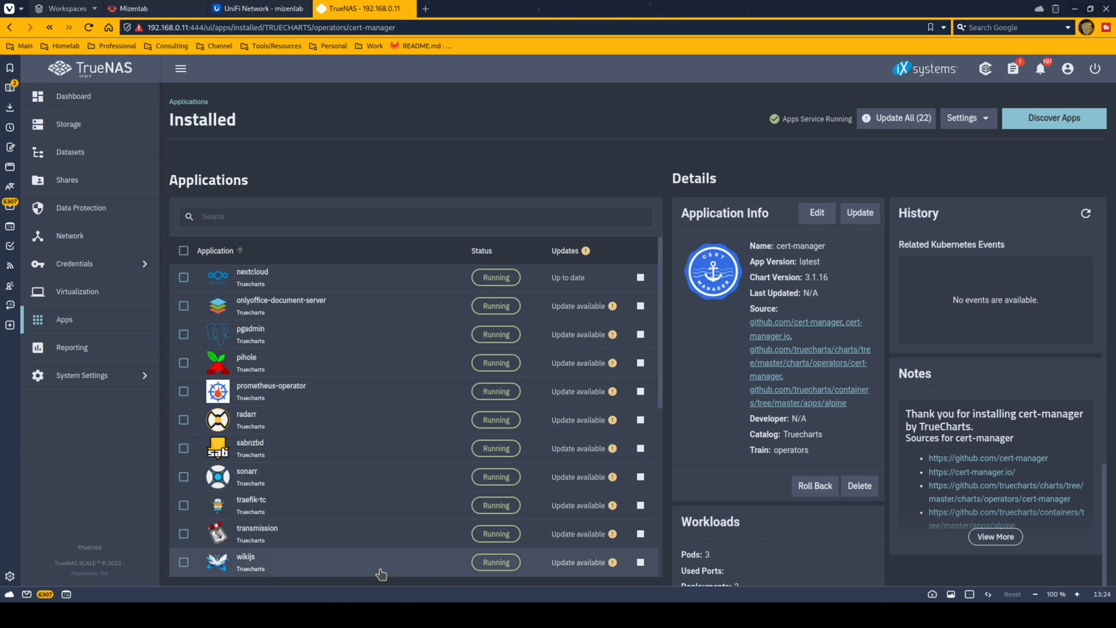
{"action": "mouse_move", "coordinate": [375, 555]}
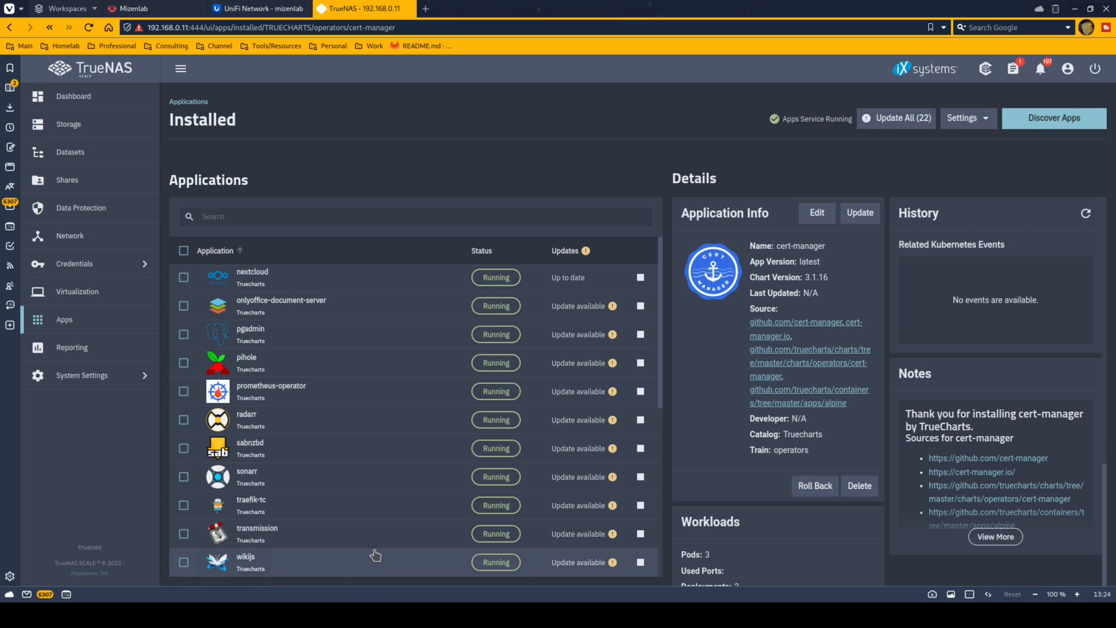
{"action": "mouse_move", "coordinate": [345, 446]}
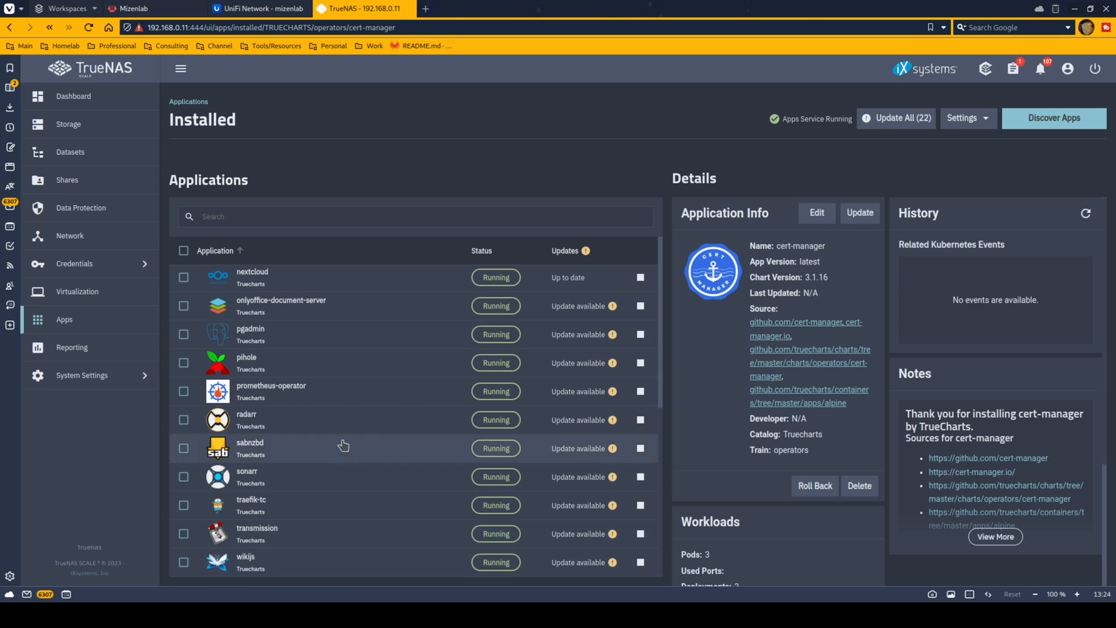
{"action": "mouse_move", "coordinate": [354, 569]}
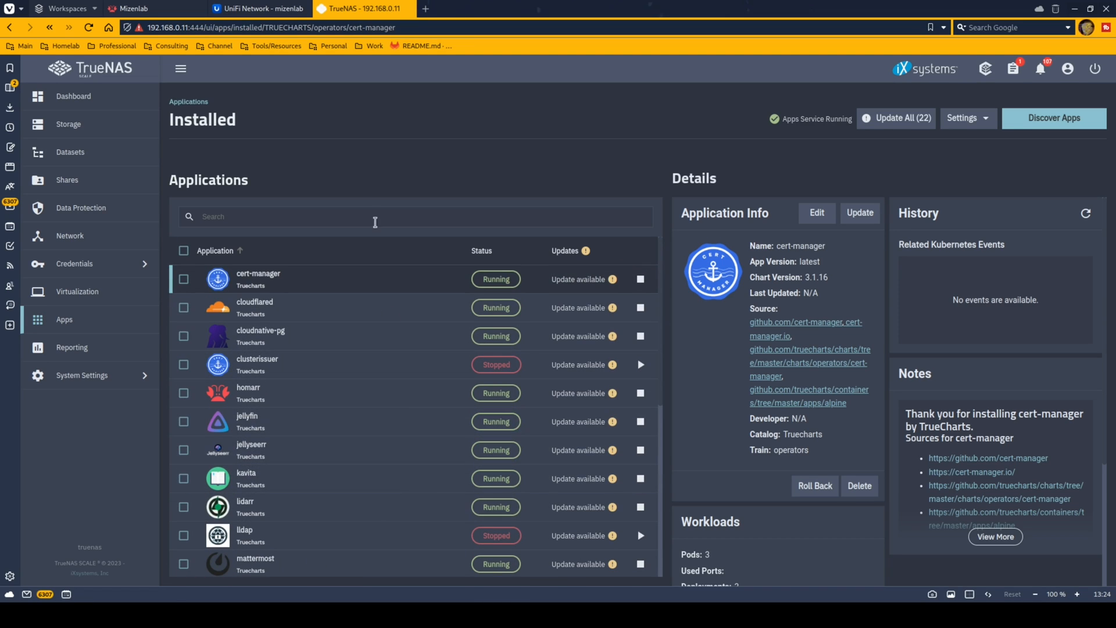
{"action": "mouse_move", "coordinate": [362, 180]}
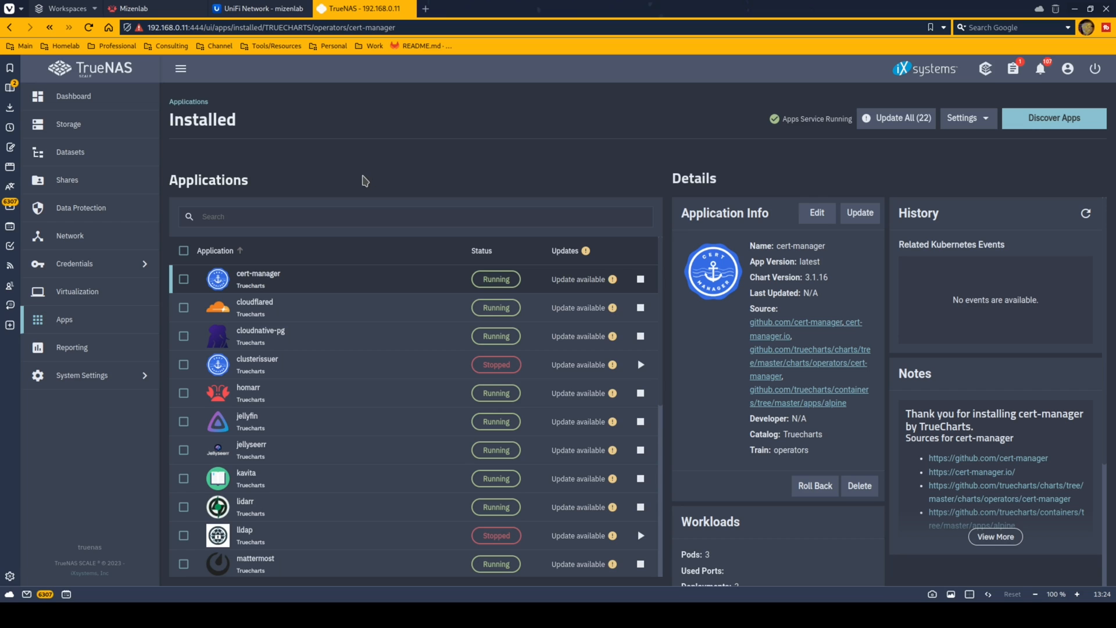
{"action": "scroll", "scroll_direction": "down", "scroll_amount": 3}
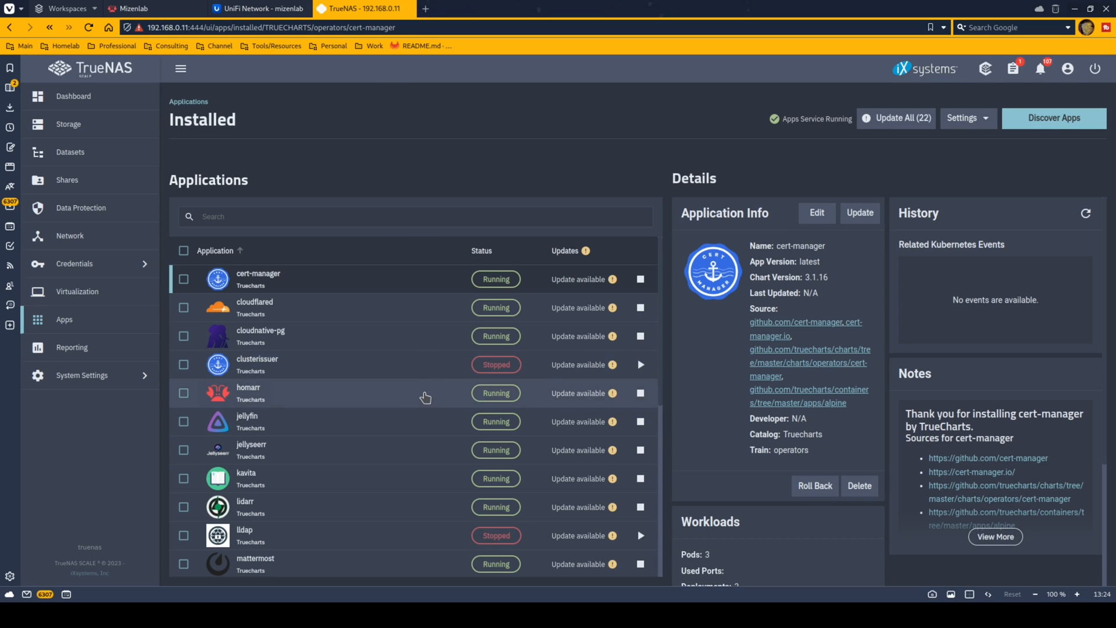
{"action": "mouse_move", "coordinate": [389, 133]}
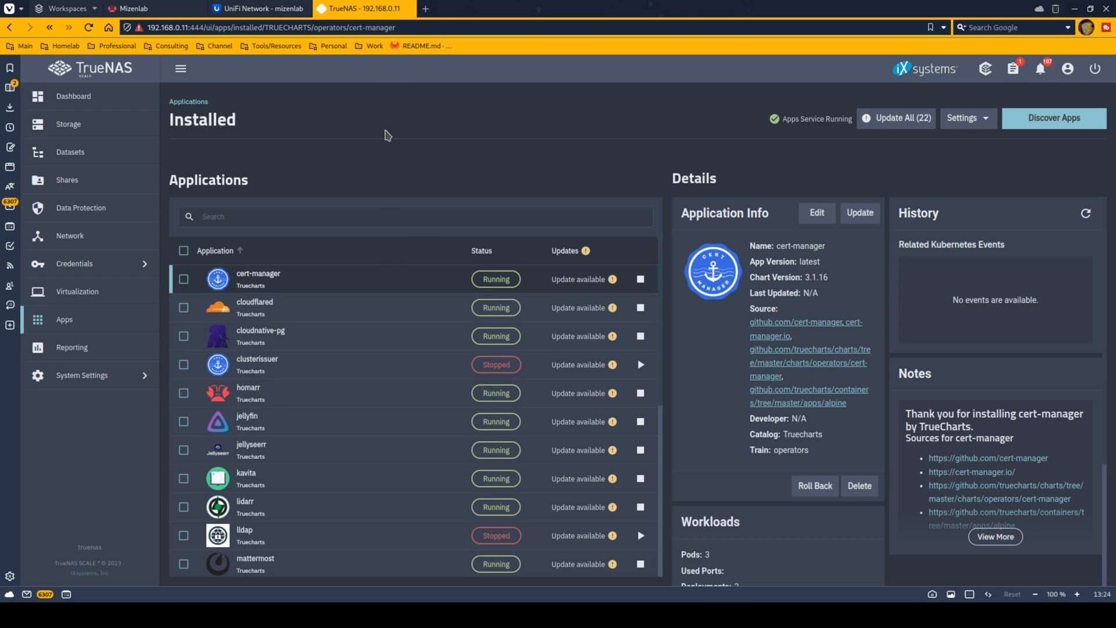
{"action": "mouse_move", "coordinate": [326, 210]}
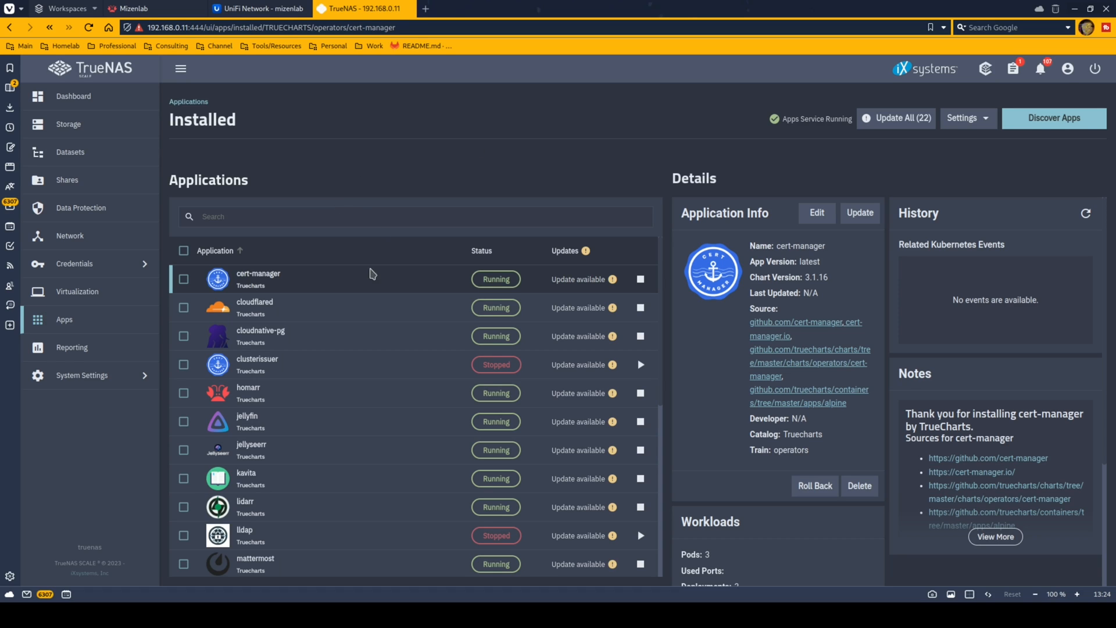
{"action": "scroll", "scroll_direction": "down", "scroll_amount": 3}
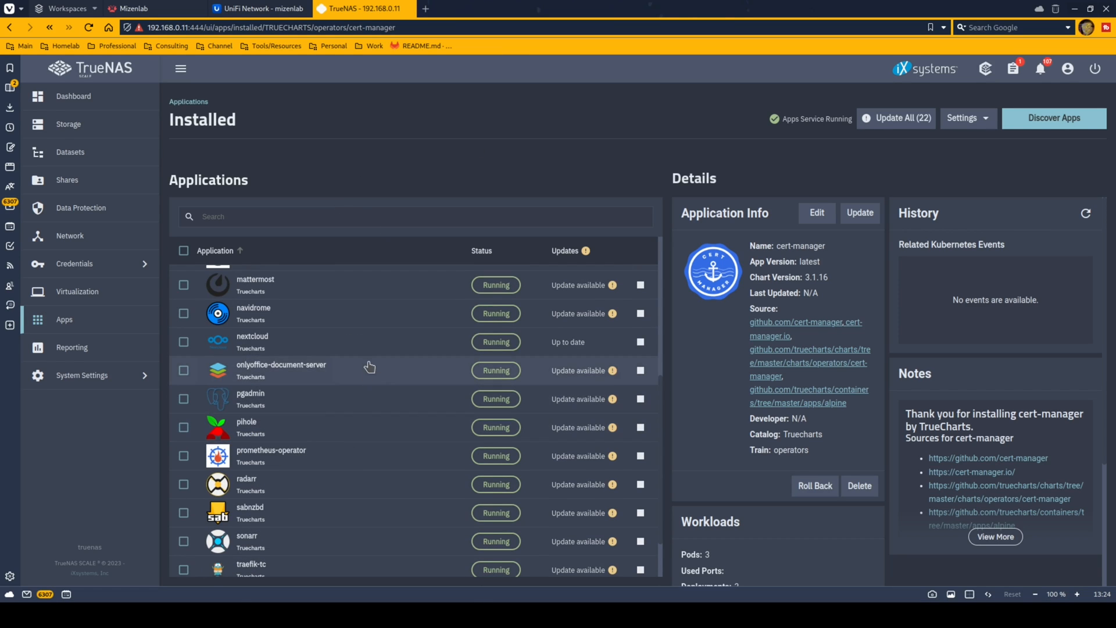
{"action": "mouse_move", "coordinate": [363, 344]}
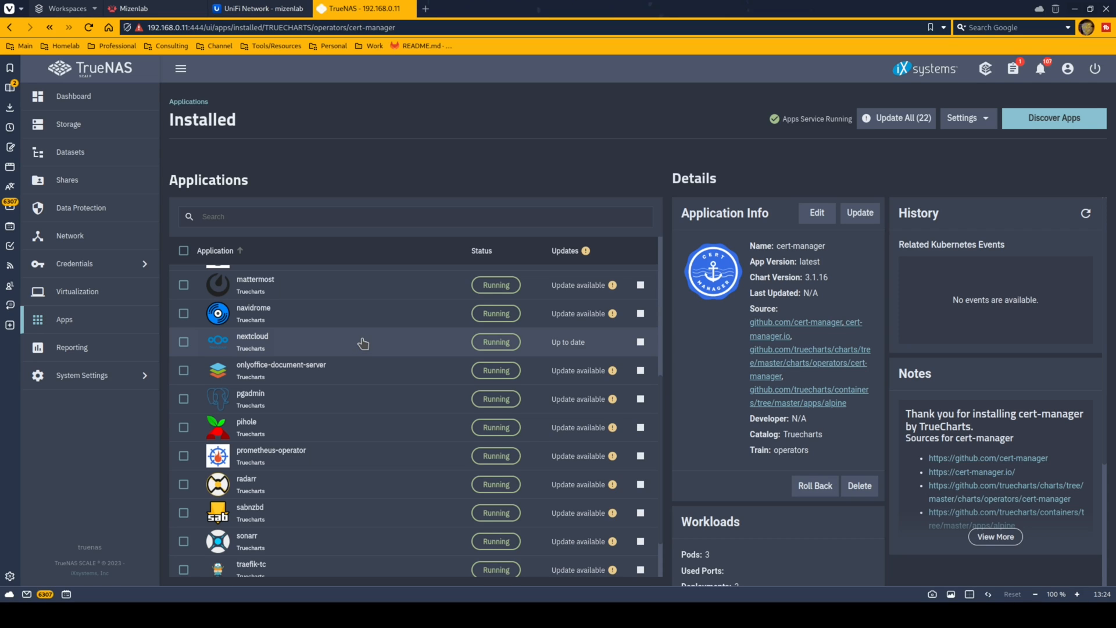
{"action": "mouse_move", "coordinate": [372, 336]}
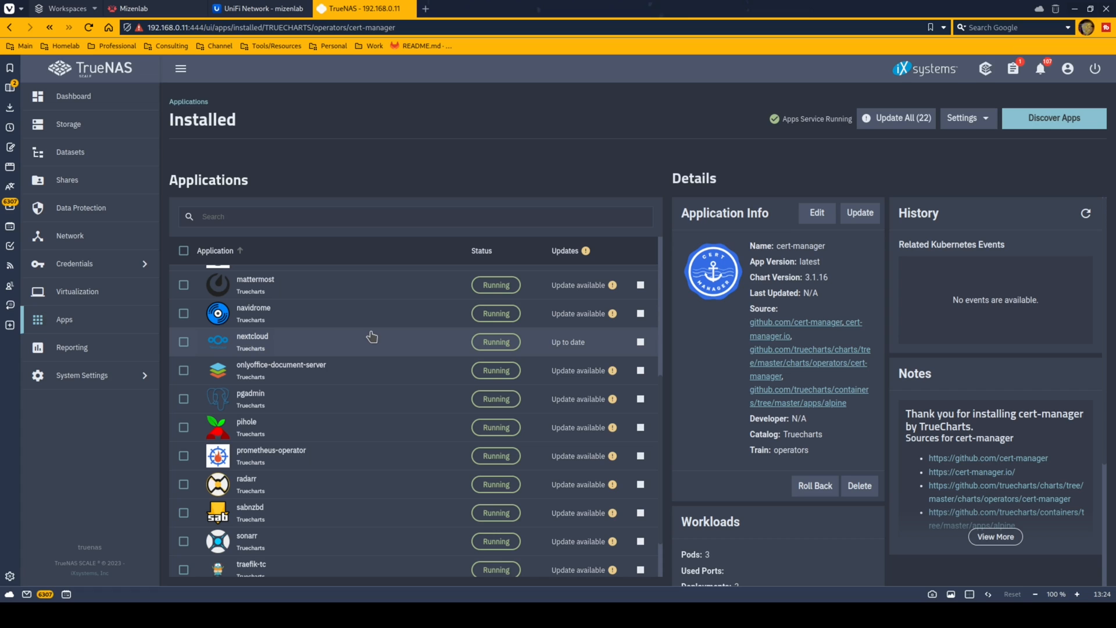
Switch to the UniFi Network page showing traffic, WiFi connections and active clients
{"action": "left_click", "coordinate": [258, 8]}
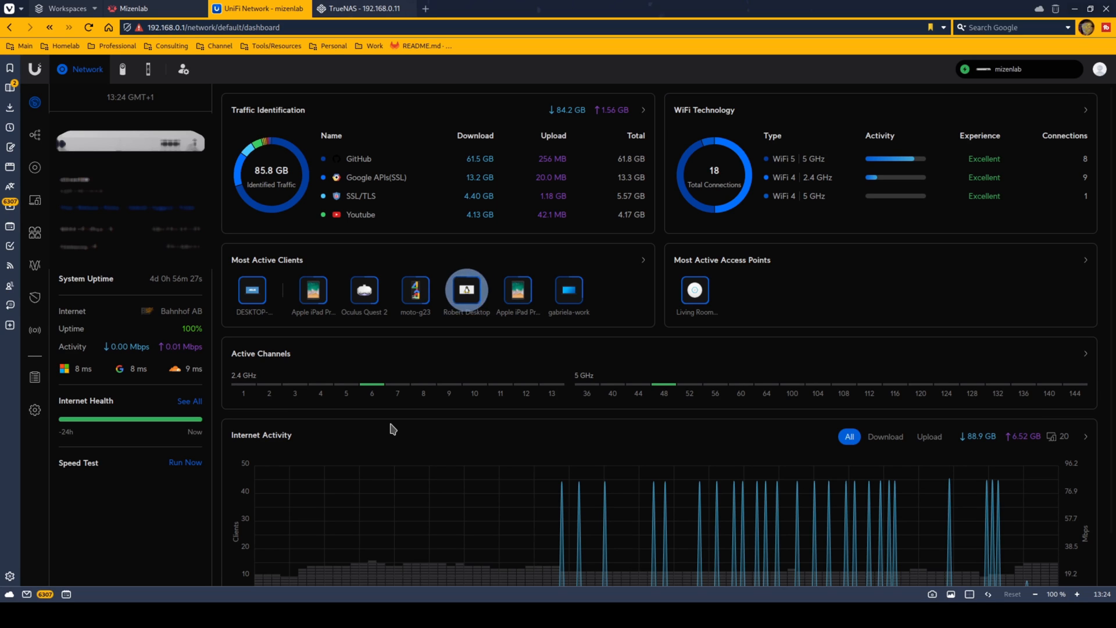
{"action": "mouse_move", "coordinate": [34, 103]}
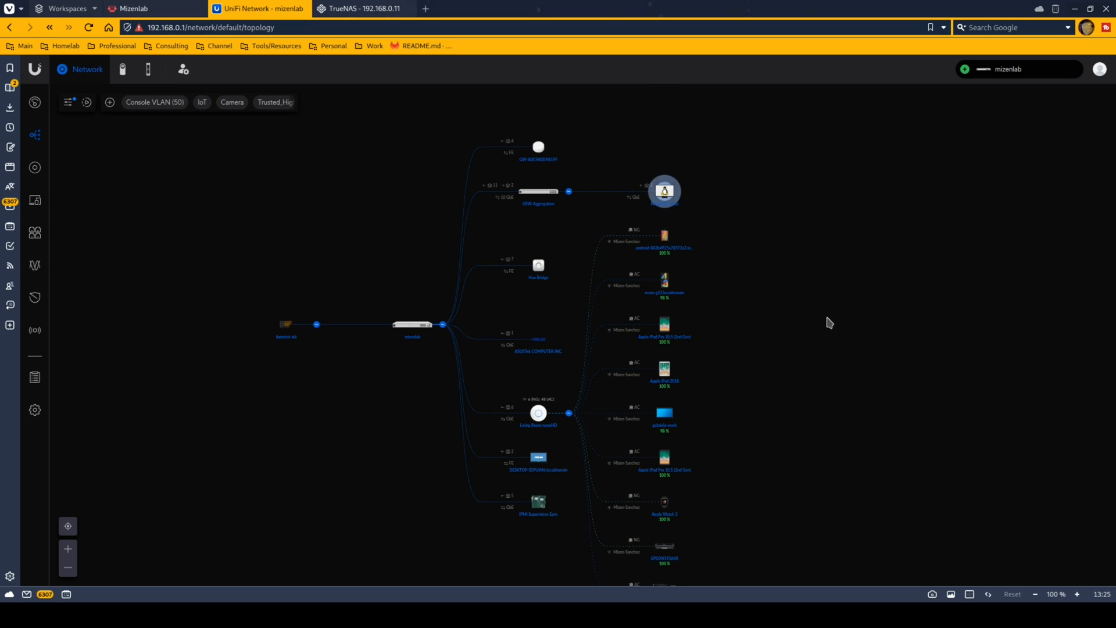
{"action": "mouse_move", "coordinate": [490, 459]}
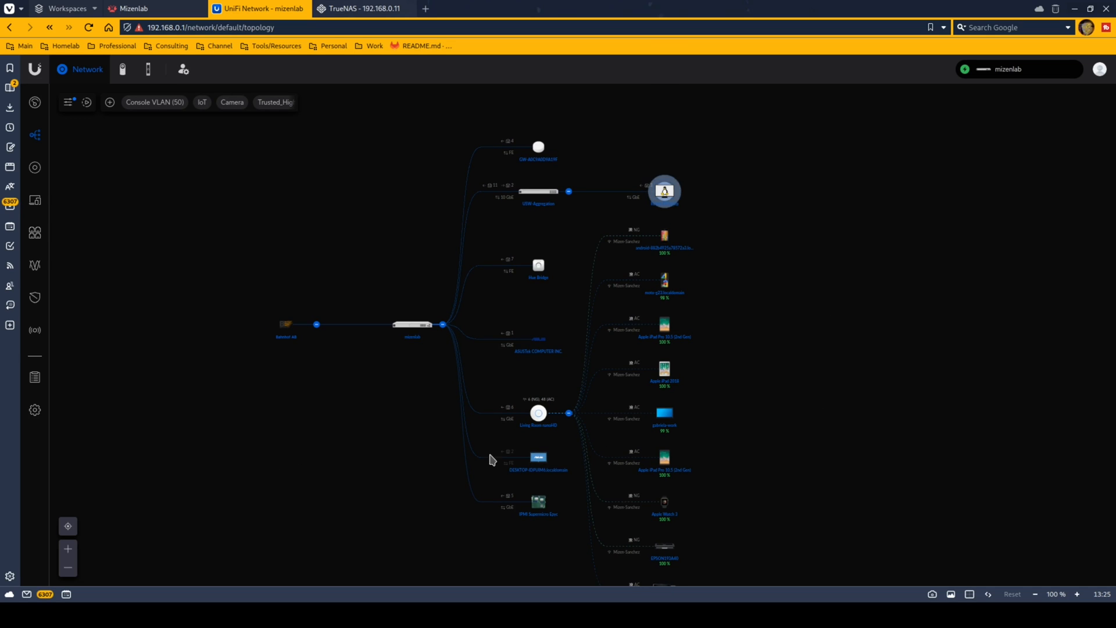
{"action": "mouse_move", "coordinate": [381, 407]}
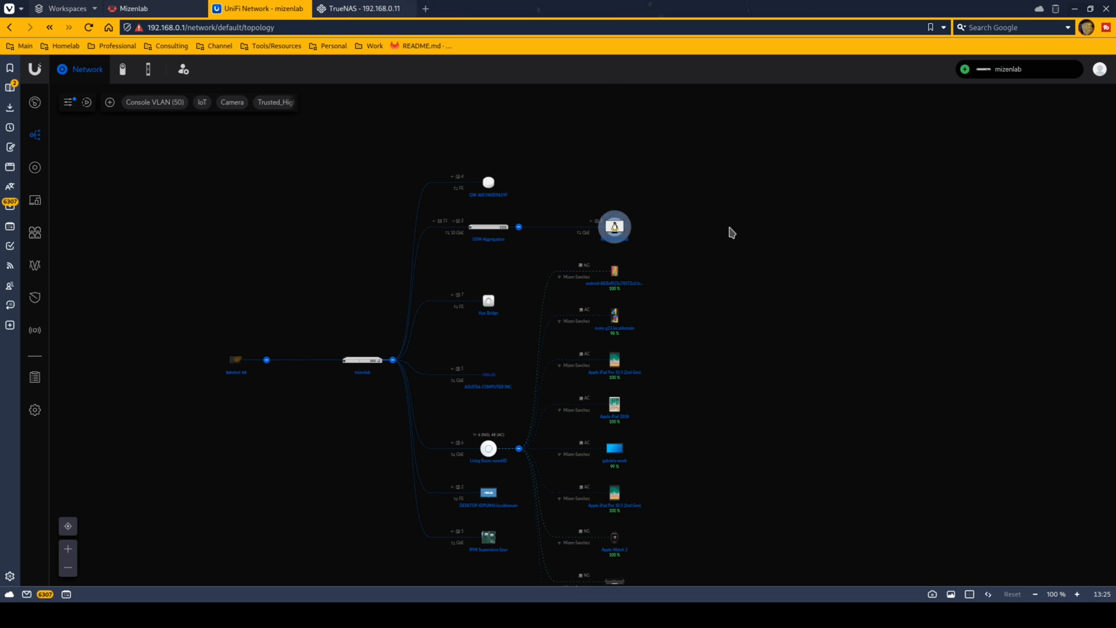
{"action": "mouse_move", "coordinate": [547, 207]}
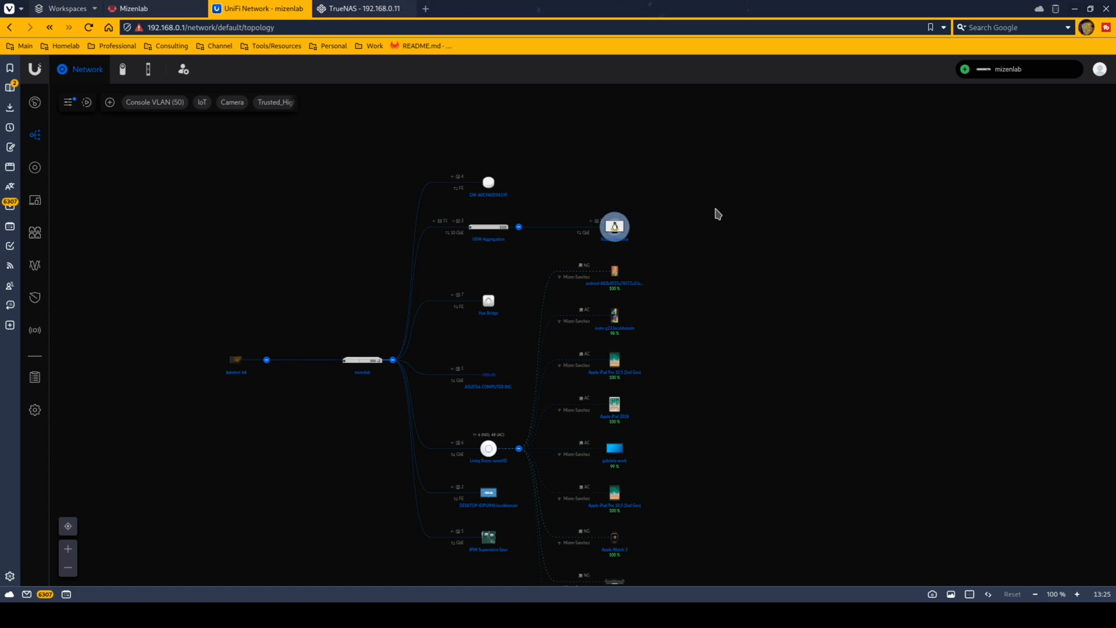
{"action": "mouse_move", "coordinate": [799, 214]}
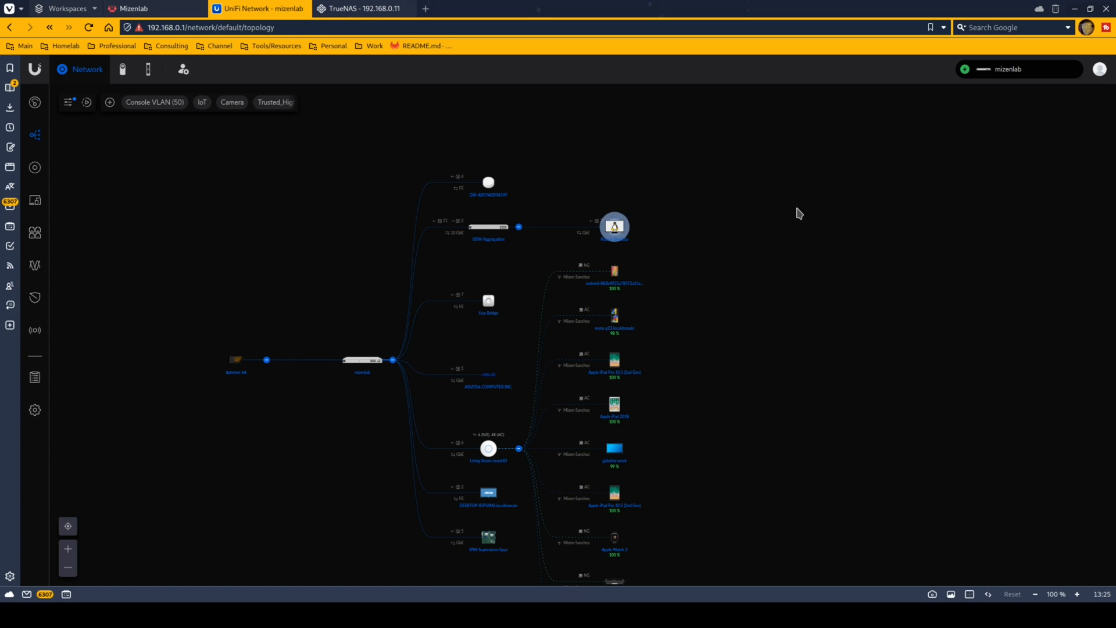
{"action": "mouse_move", "coordinate": [371, 418]}
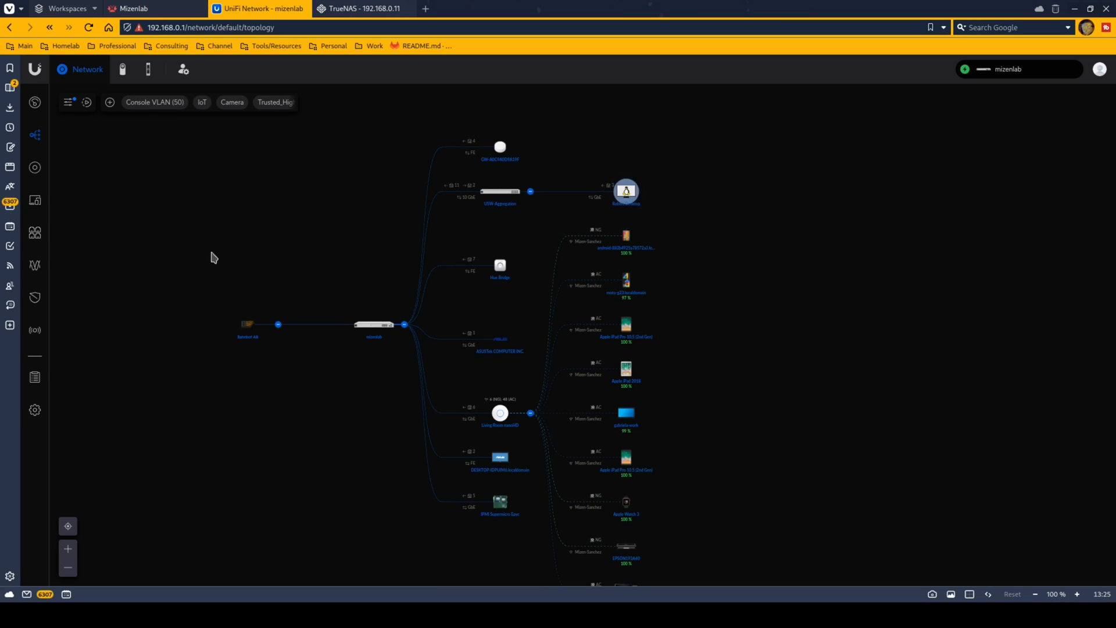
{"action": "mouse_move", "coordinate": [223, 242]}
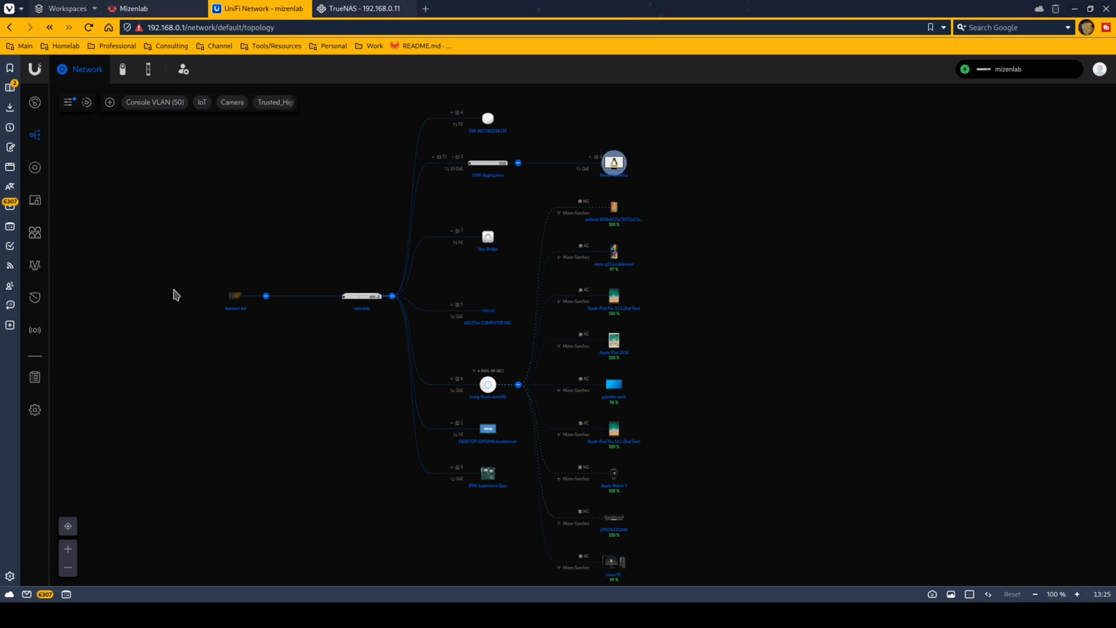
{"action": "mouse_move", "coordinate": [207, 215]}
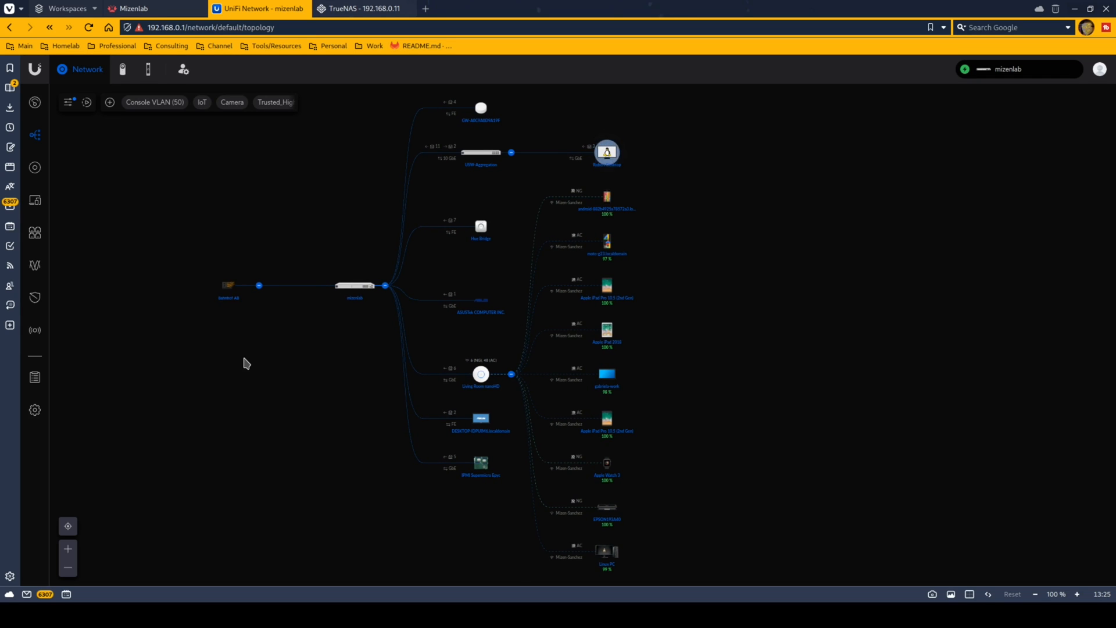
Review the TrueNAS storage cards for the mirrored App Pool, core pool and RAIDZ2 data pool with disk health
{"action": "left_click", "coordinate": [362, 8]}
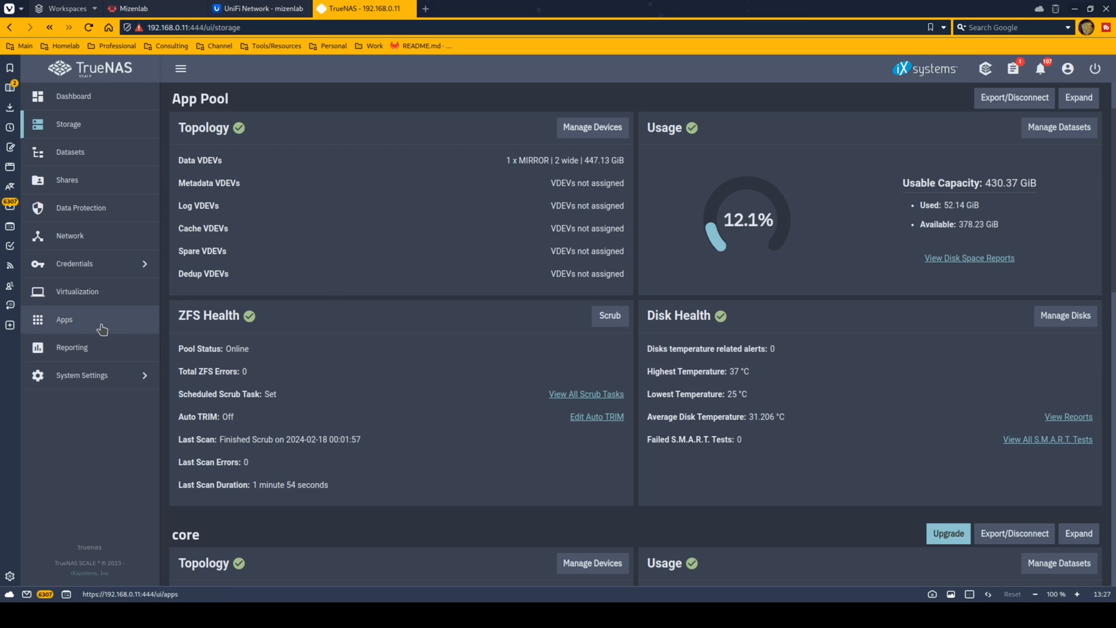
{"action": "scroll", "scroll_direction": "down", "scroll_amount": 3}
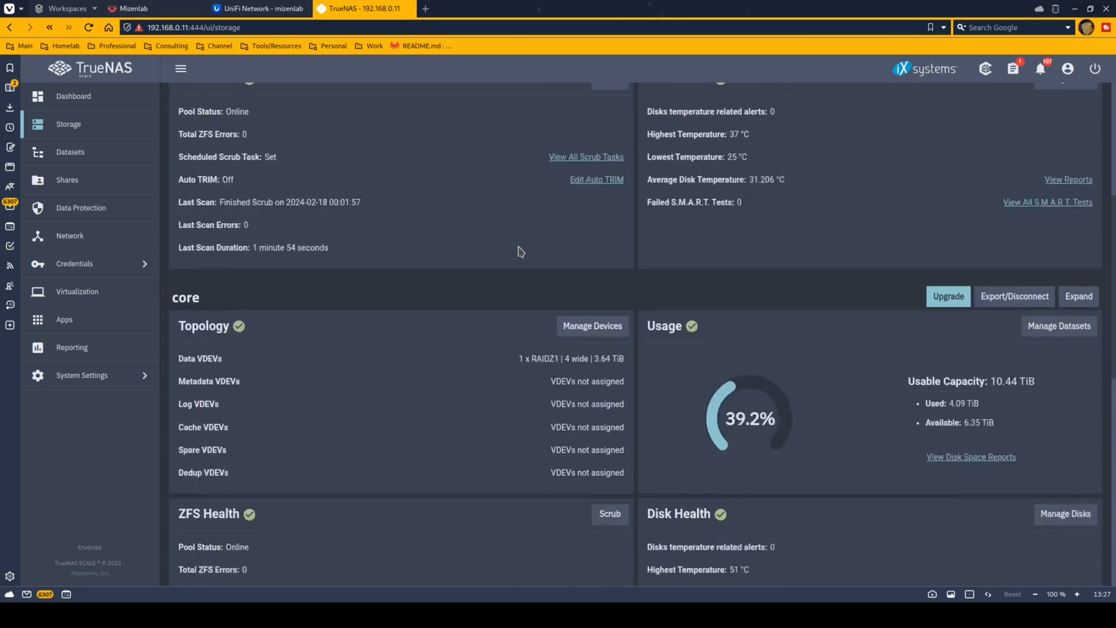
{"action": "scroll", "scroll_direction": "down", "scroll_amount": 3}
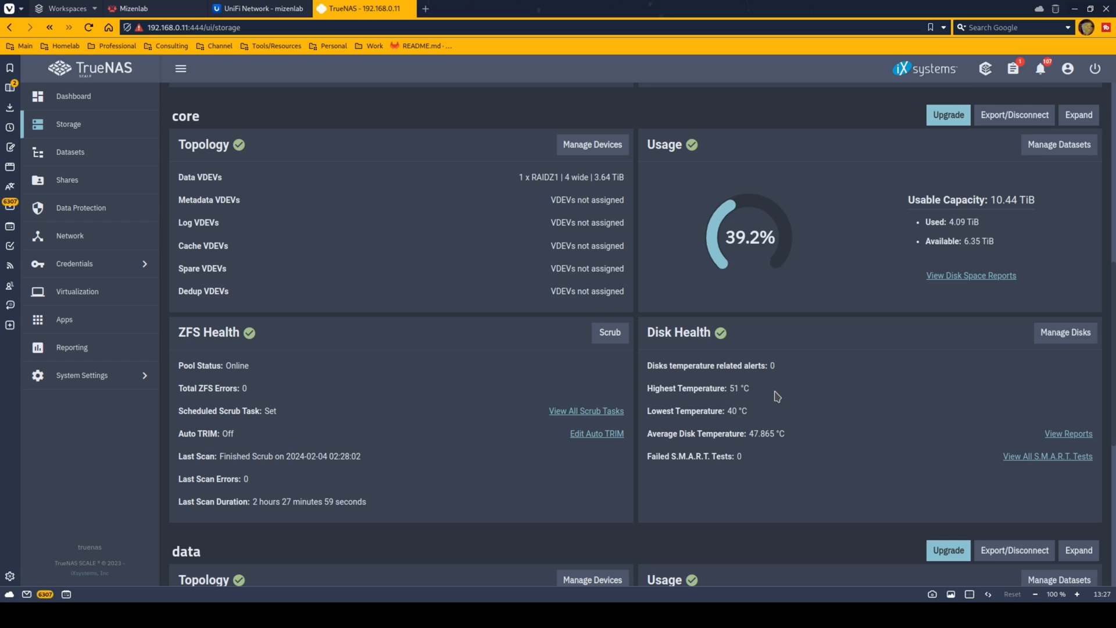
{"action": "mouse_move", "coordinate": [678, 308]}
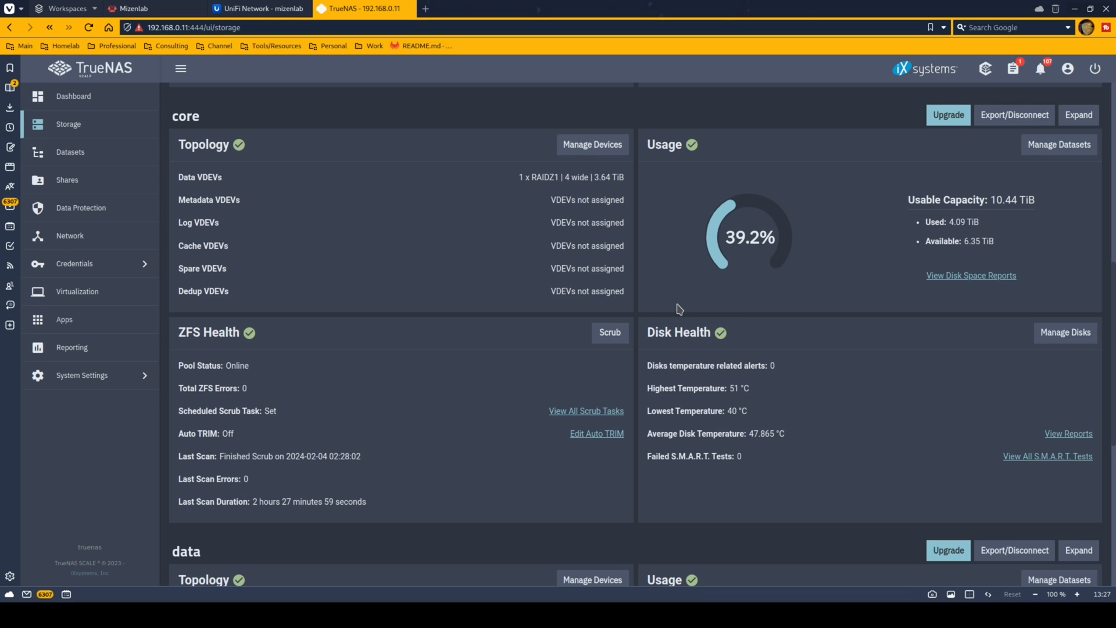
{"action": "mouse_move", "coordinate": [645, 280]}
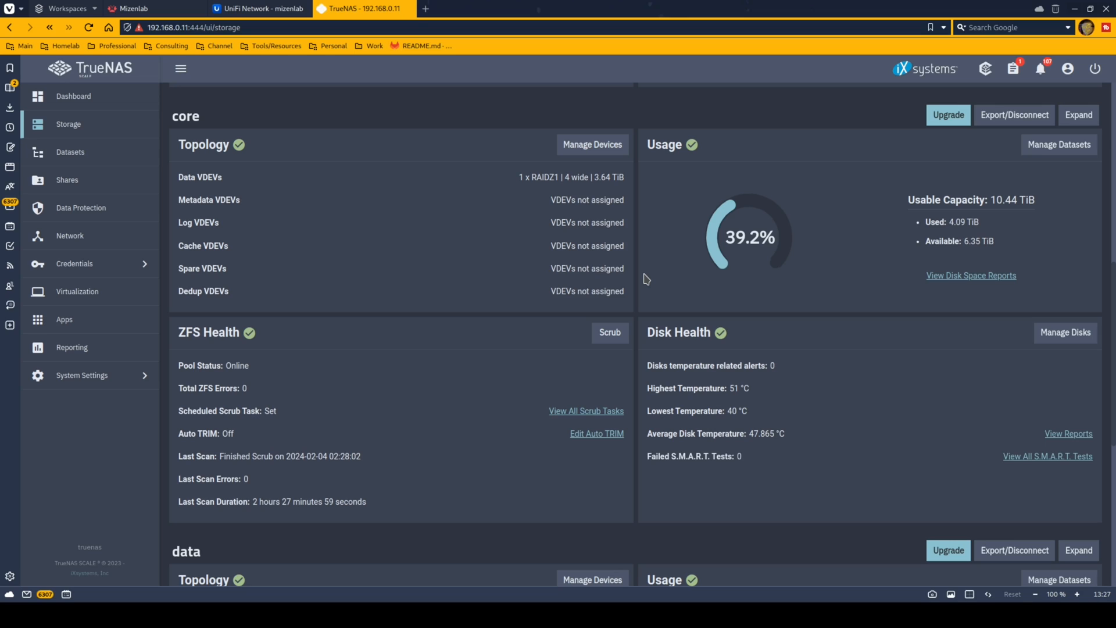
{"action": "mouse_move", "coordinate": [878, 233]}
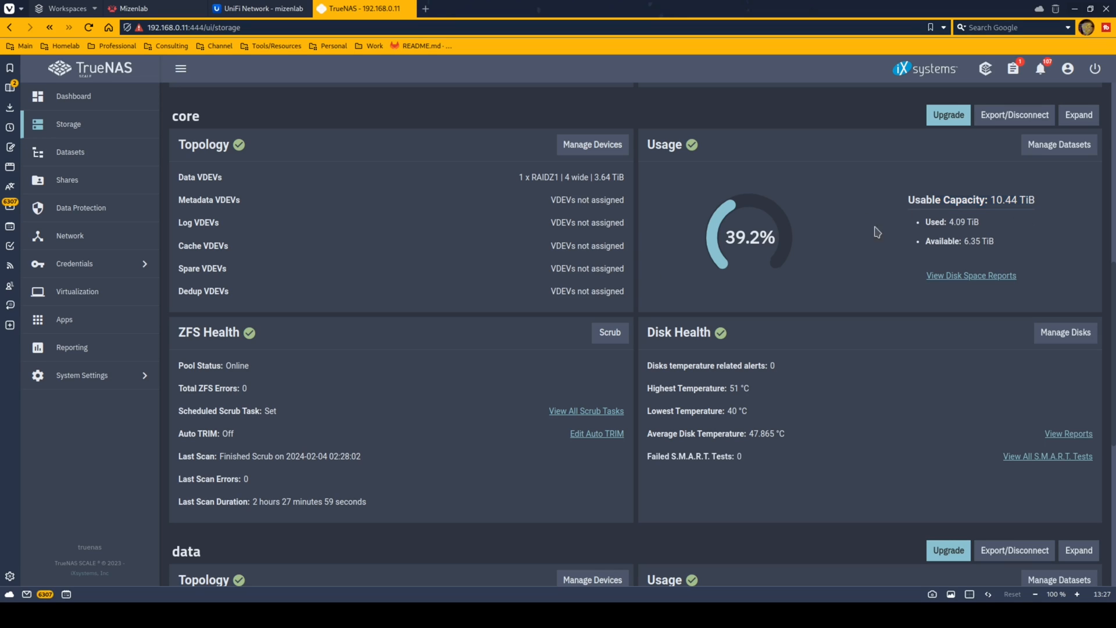
{"action": "mouse_move", "coordinate": [530, 293]}
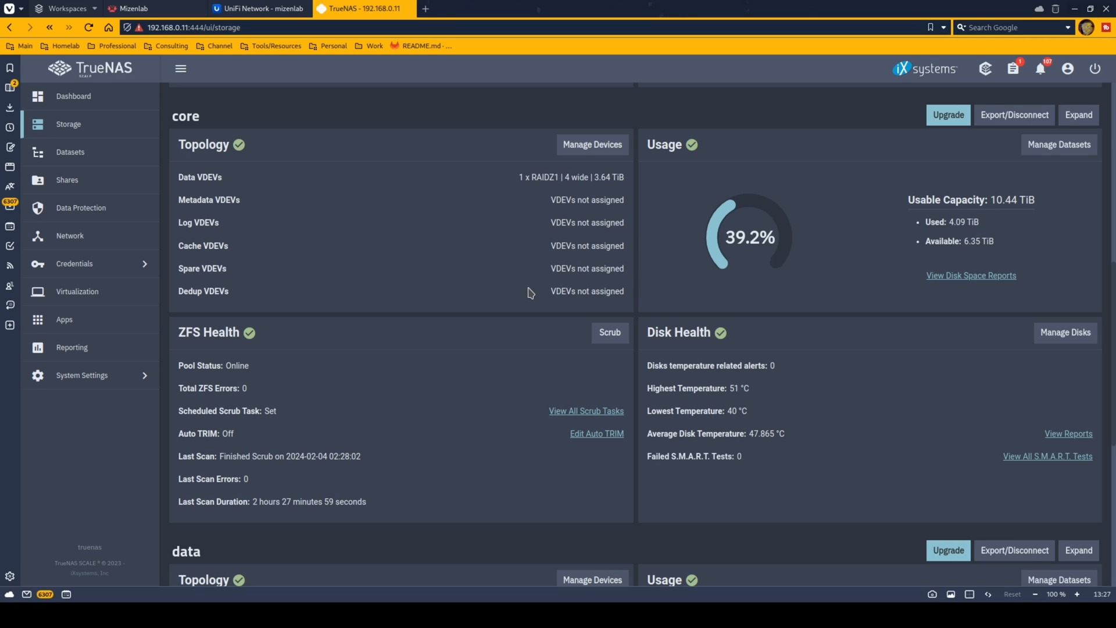
{"action": "mouse_move", "coordinate": [518, 185]}
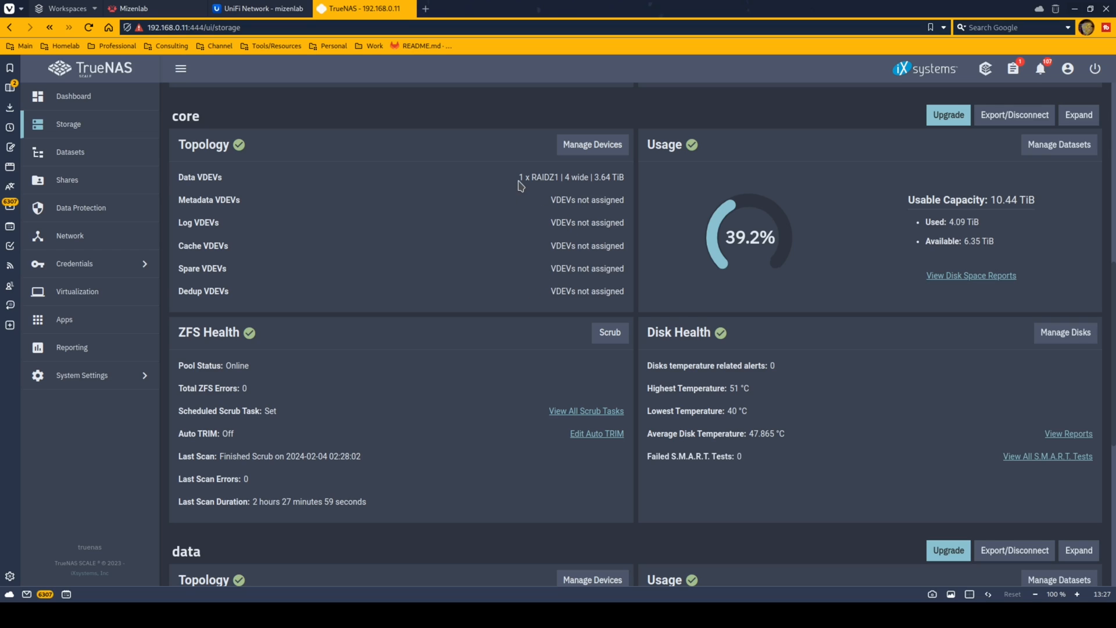
{"action": "mouse_move", "coordinate": [512, 246]}
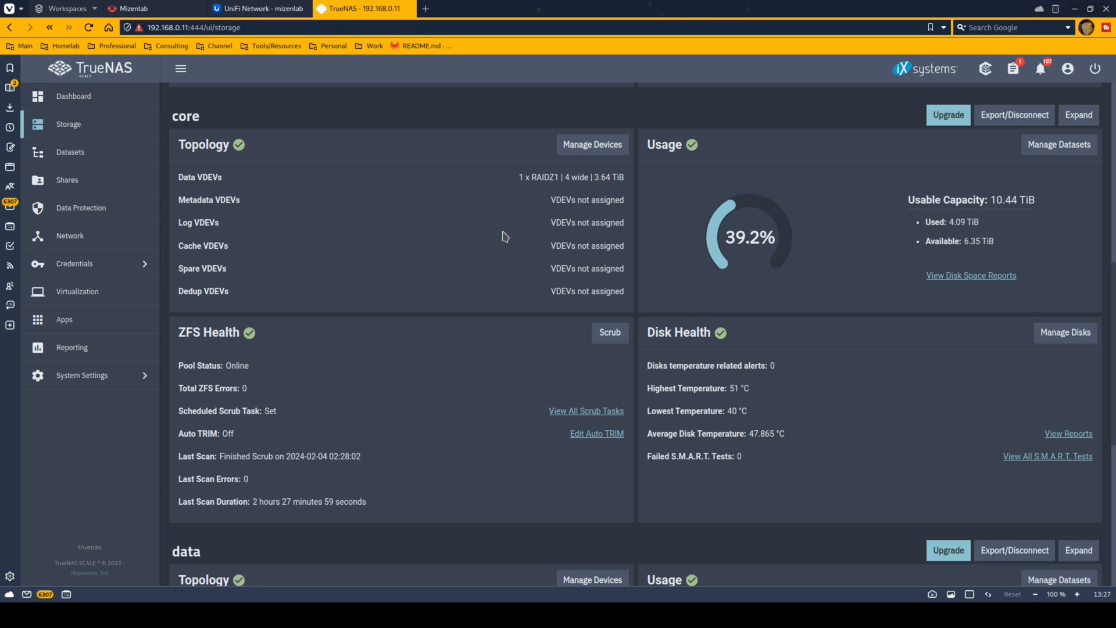
{"action": "scroll", "scroll_direction": "down", "scroll_amount": 3}
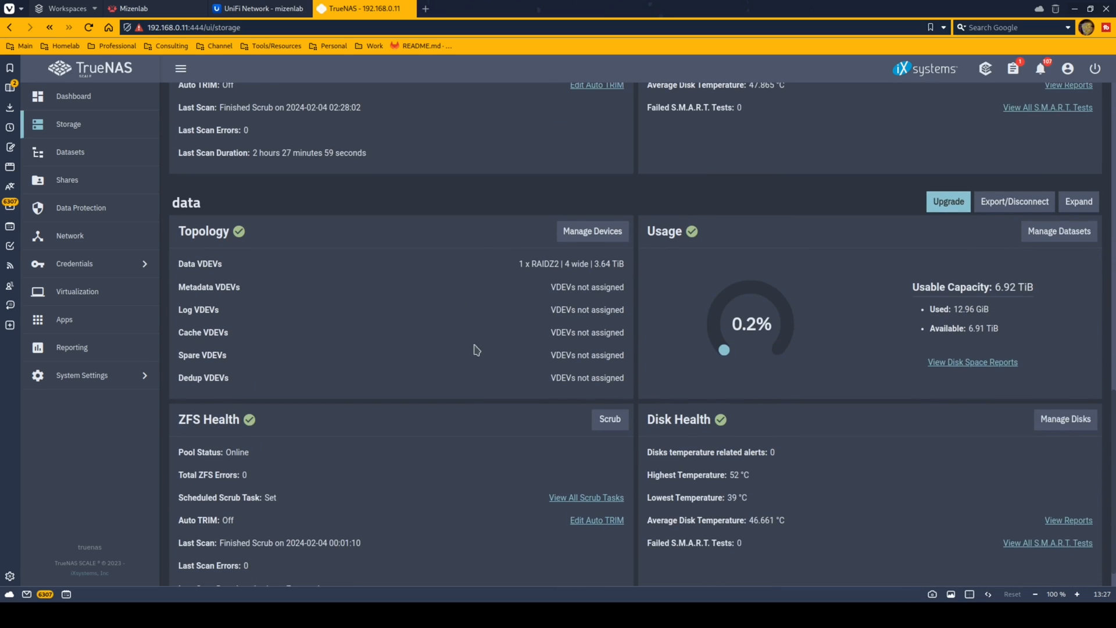
{"action": "scroll", "scroll_direction": "down", "scroll_amount": 3}
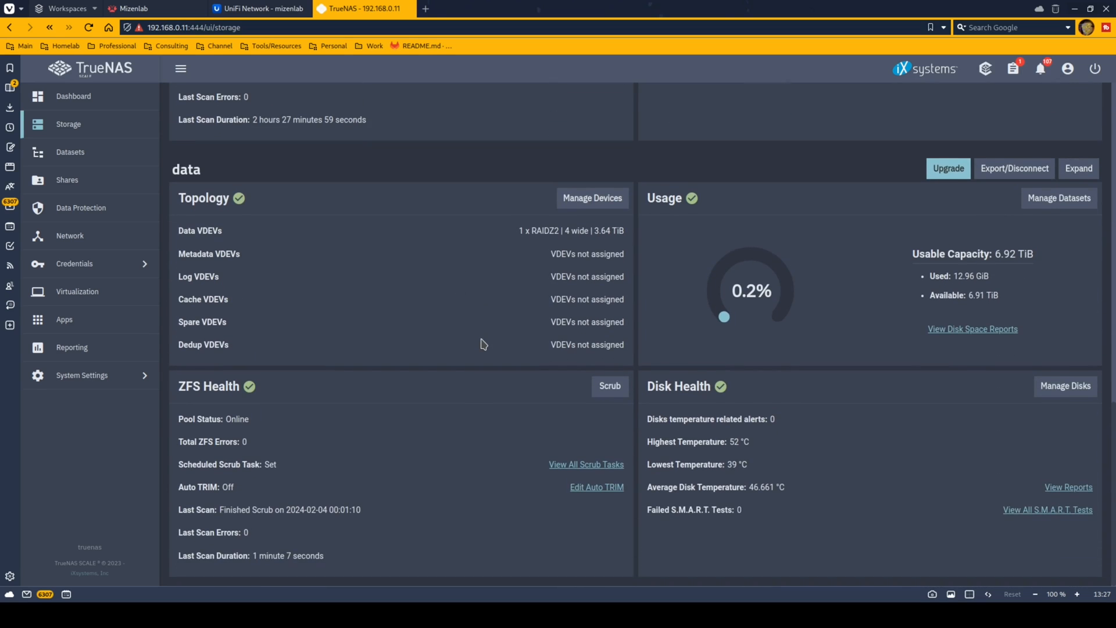
{"action": "mouse_move", "coordinate": [548, 261]}
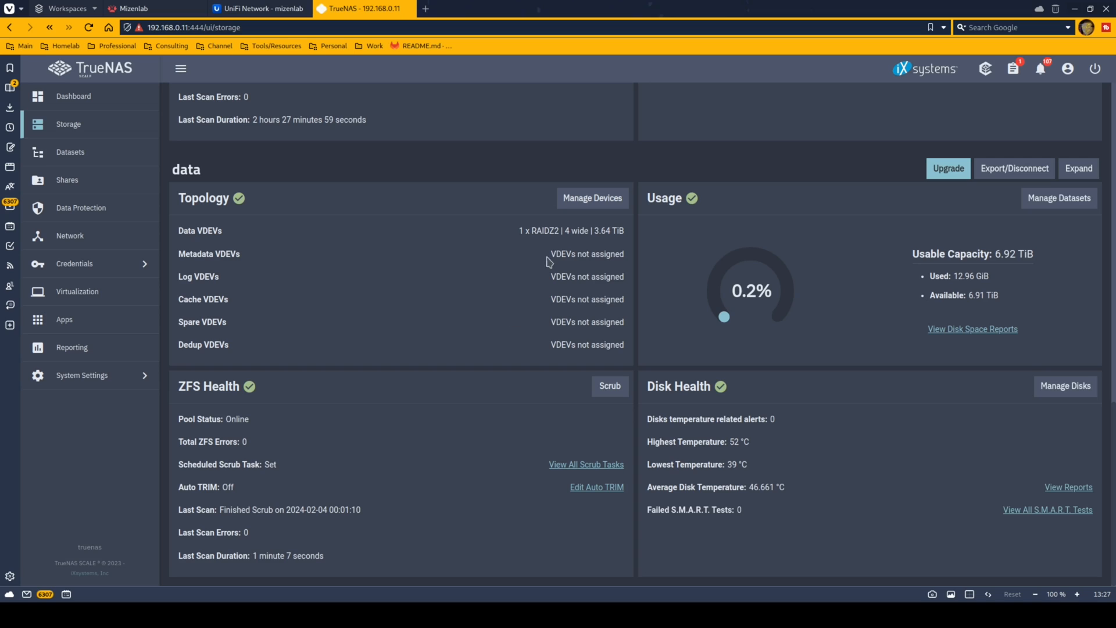
{"action": "mouse_move", "coordinate": [574, 264]}
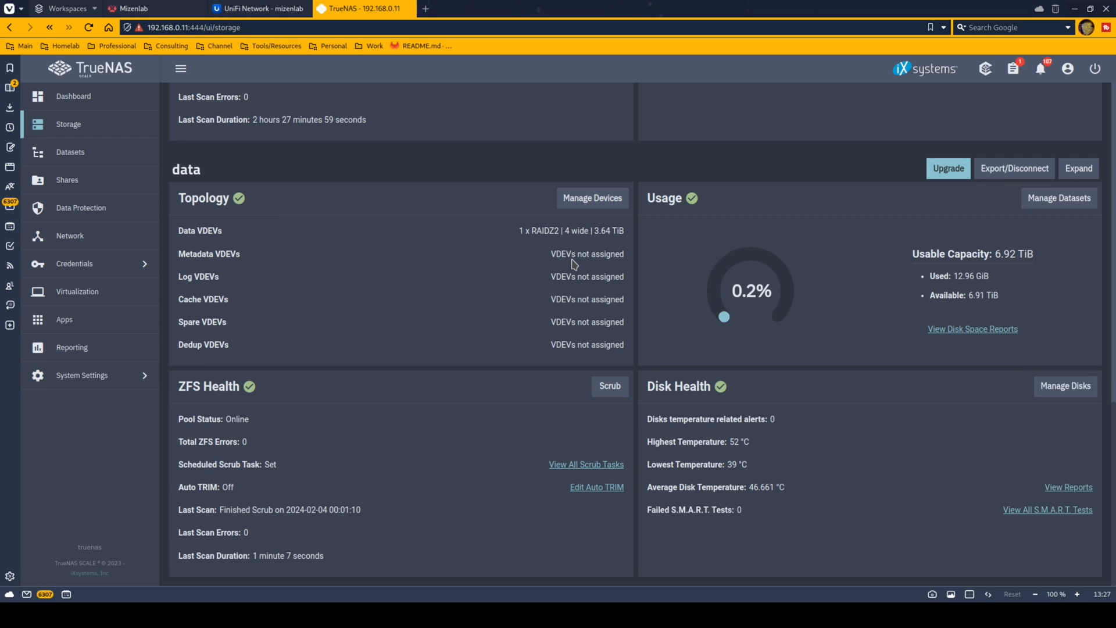
{"action": "mouse_move", "coordinate": [594, 228]}
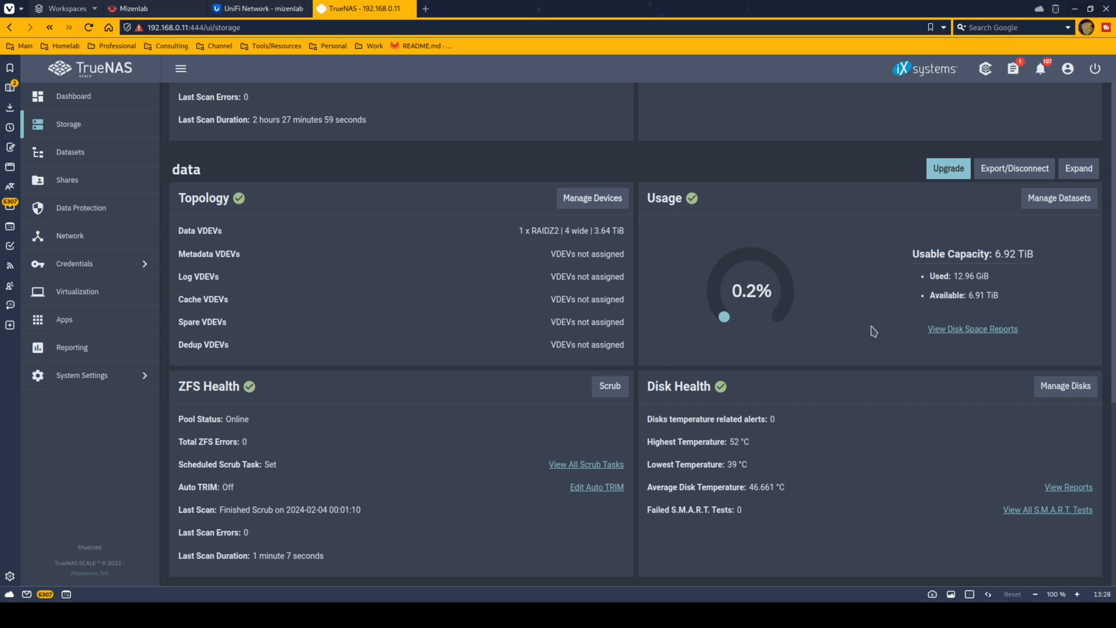
{"action": "mouse_move", "coordinate": [417, 327]}
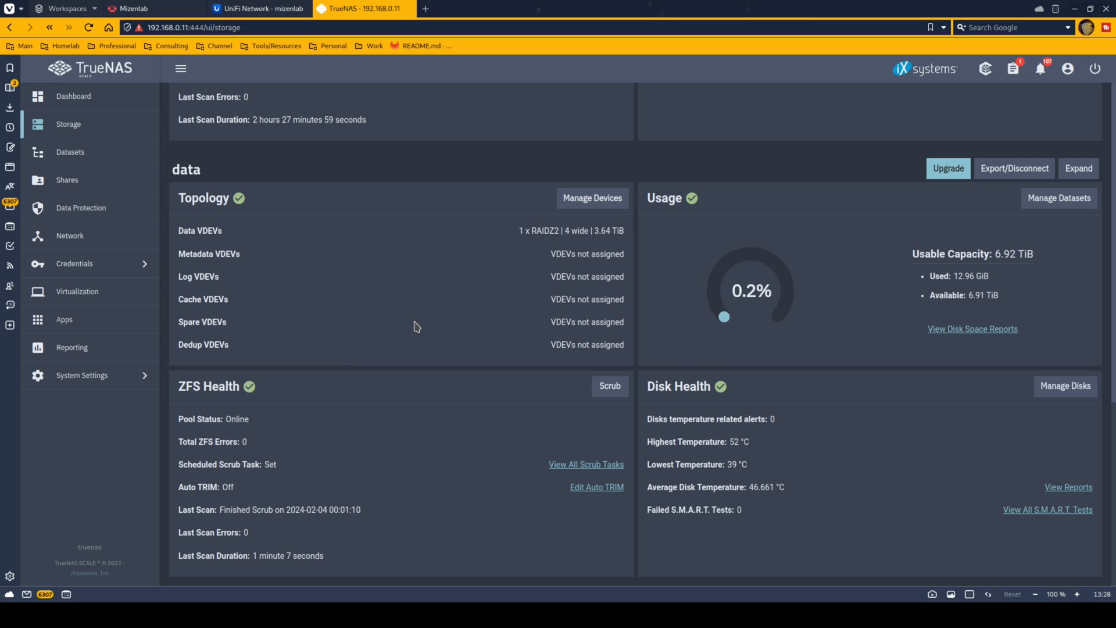
{"action": "mouse_move", "coordinate": [528, 371]}
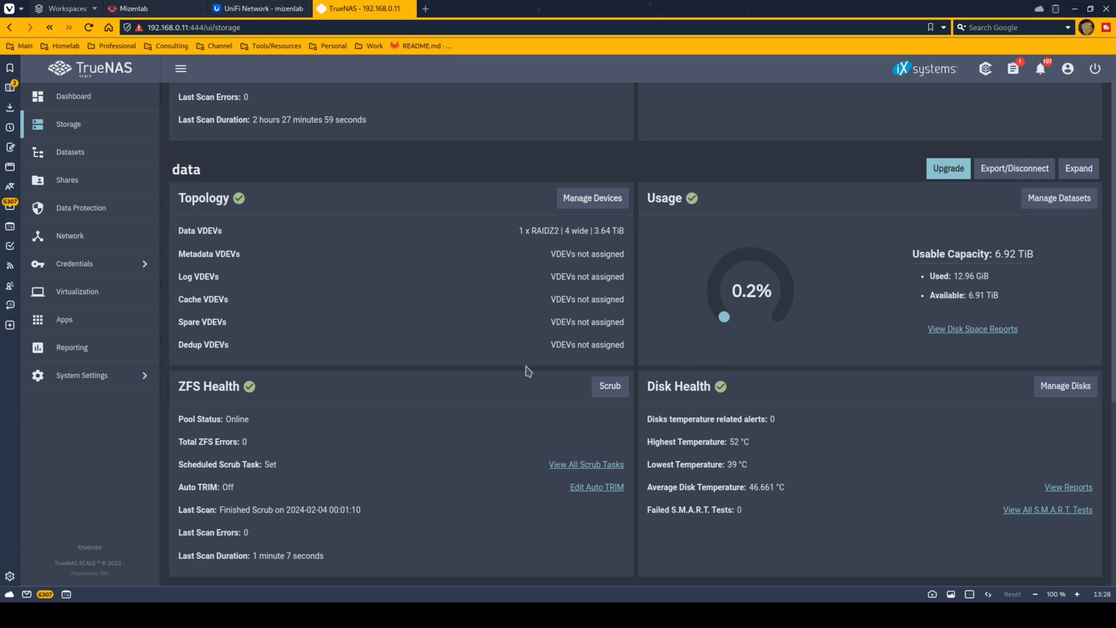
{"action": "mouse_move", "coordinate": [438, 478]}
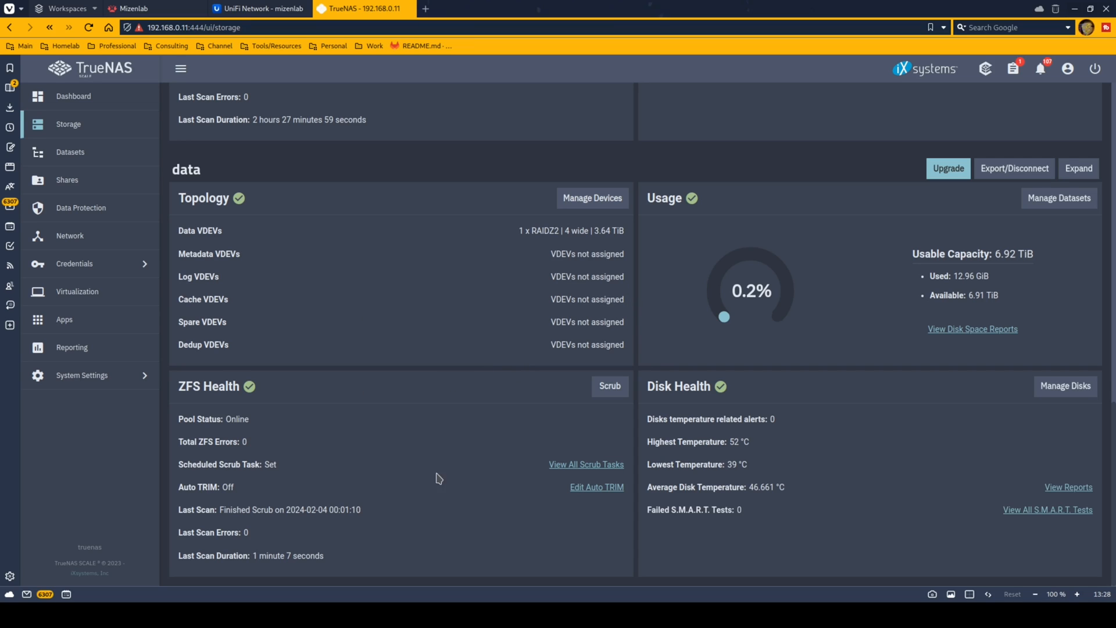
{"action": "mouse_move", "coordinate": [782, 538]}
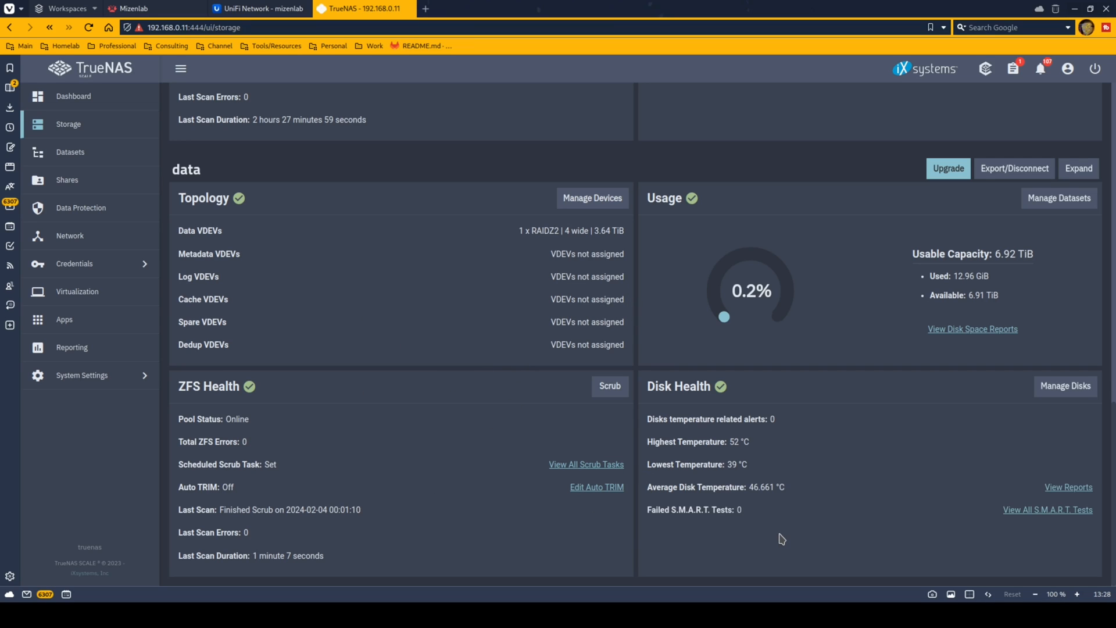
{"action": "scroll", "scroll_direction": "down", "scroll_amount": 3}
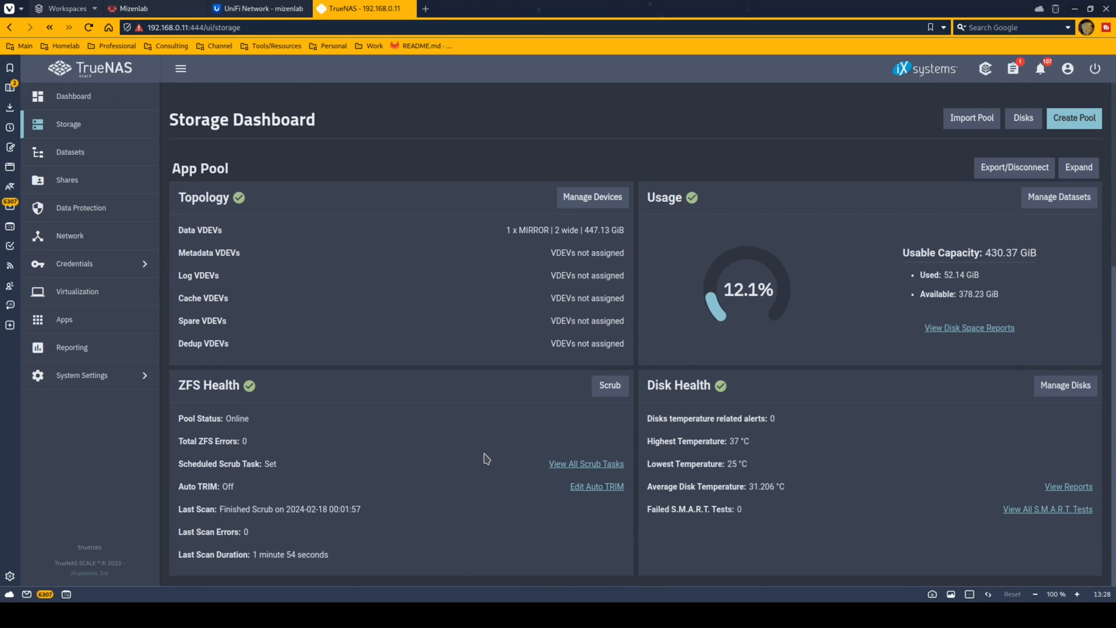
In the homelab Wiki.js, go to the Projects directory and view the HA Proxmox Cluster project page
{"action": "left_click", "coordinate": [466, 8]}
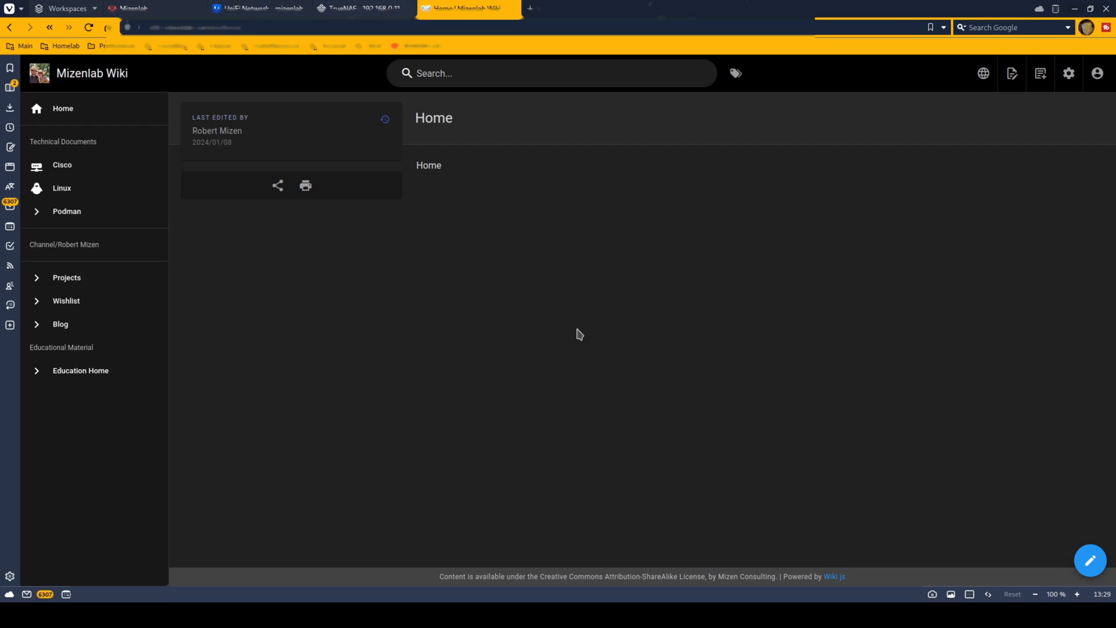
{"action": "mouse_move", "coordinate": [584, 331]}
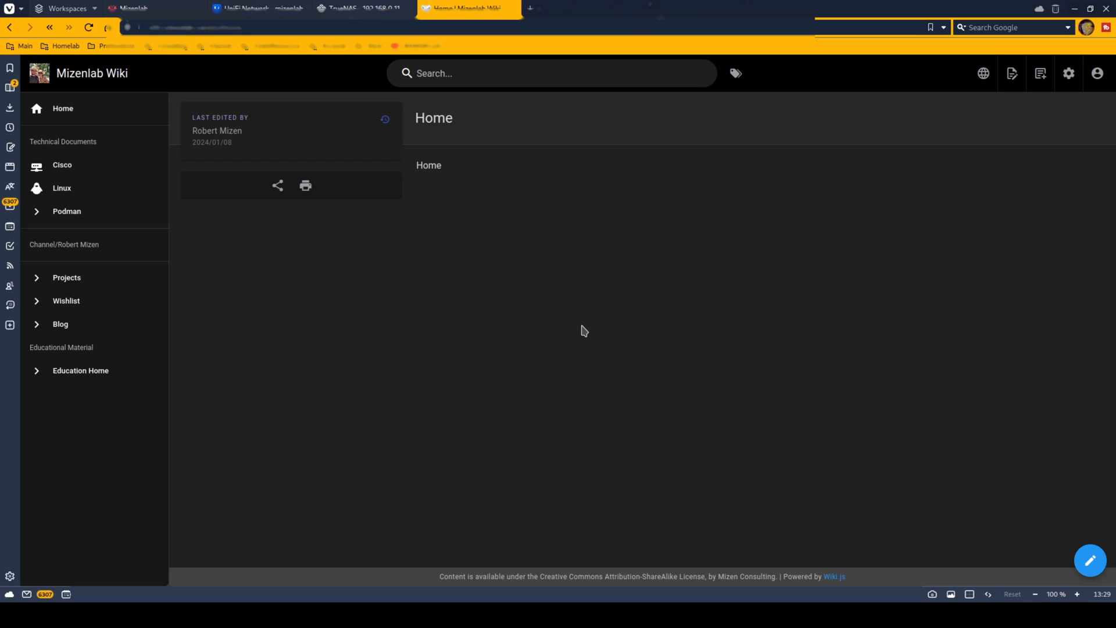
{"action": "mouse_move", "coordinate": [369, 323]}
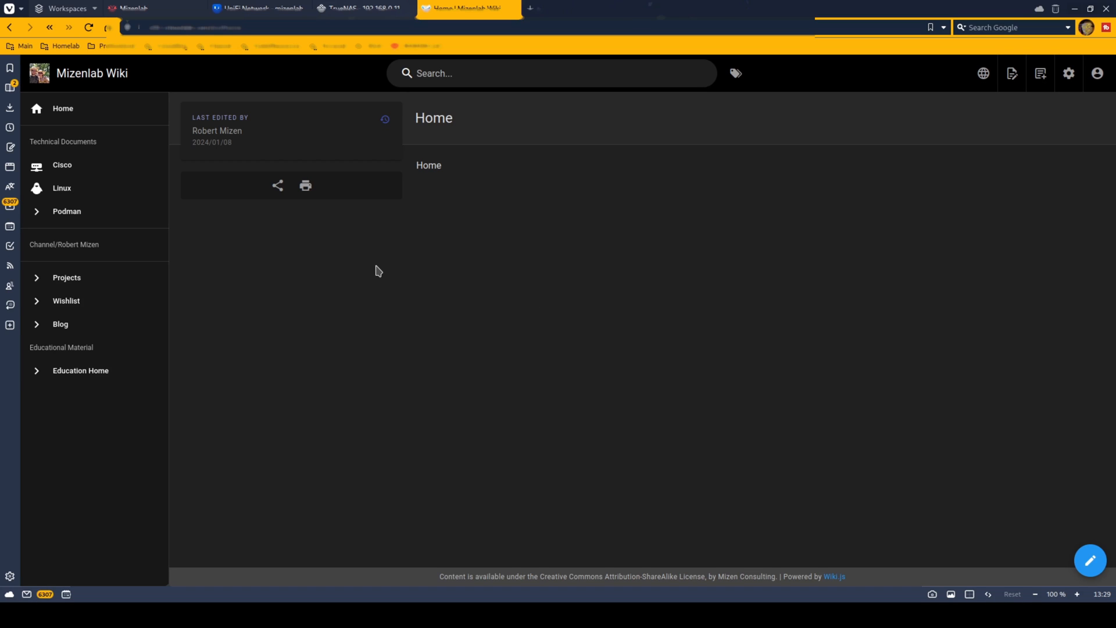
{"action": "mouse_move", "coordinate": [114, 140]}
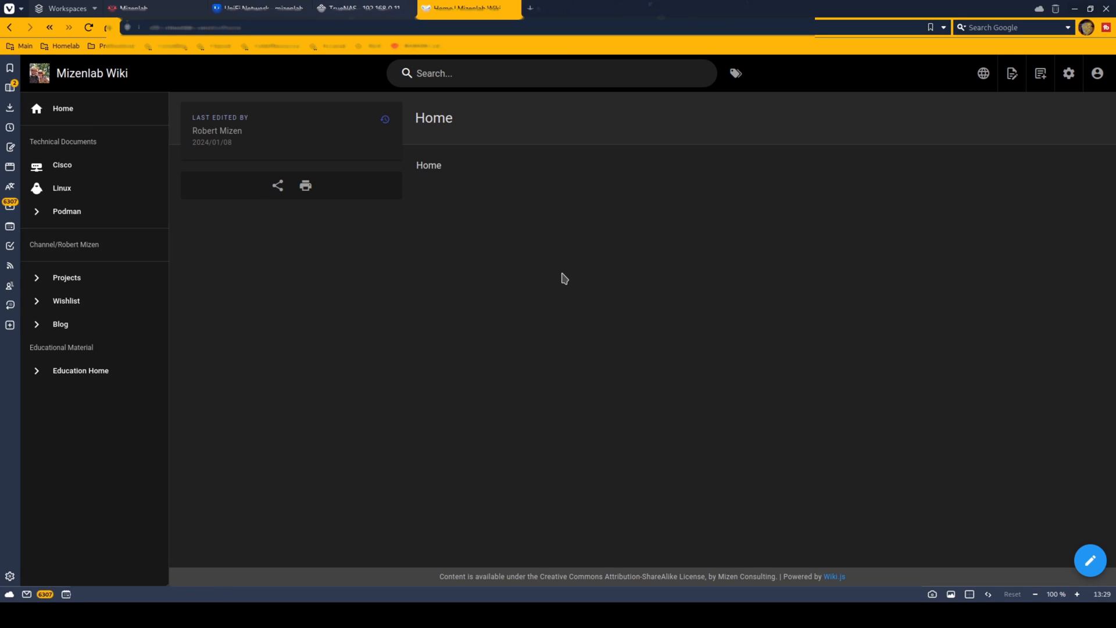
{"action": "mouse_move", "coordinate": [456, 294]}
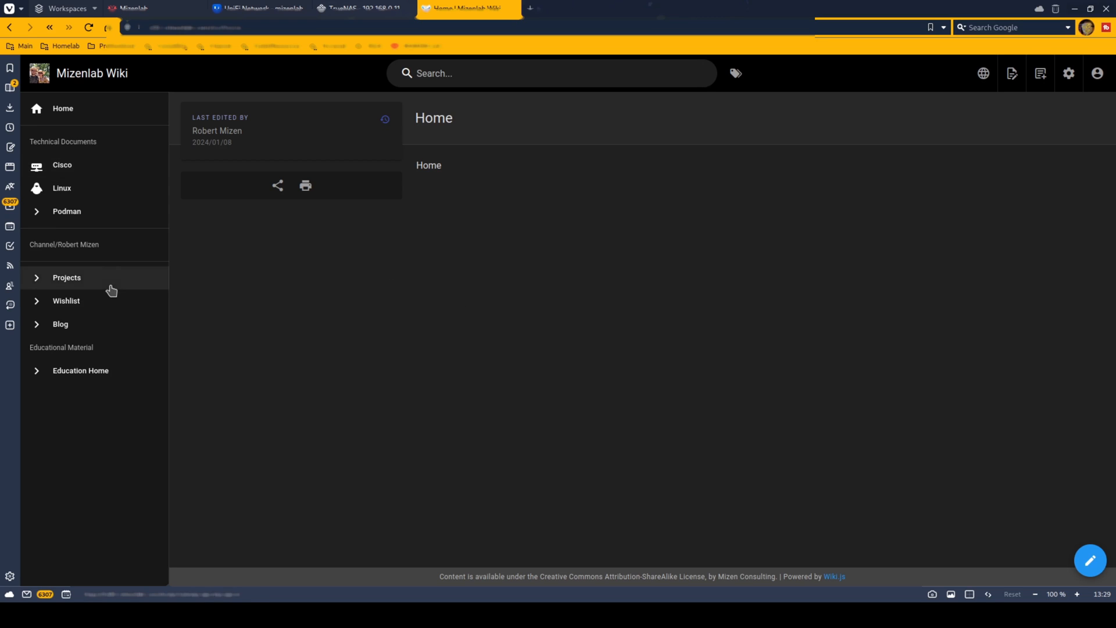
{"action": "left_click", "coordinate": [93, 278]}
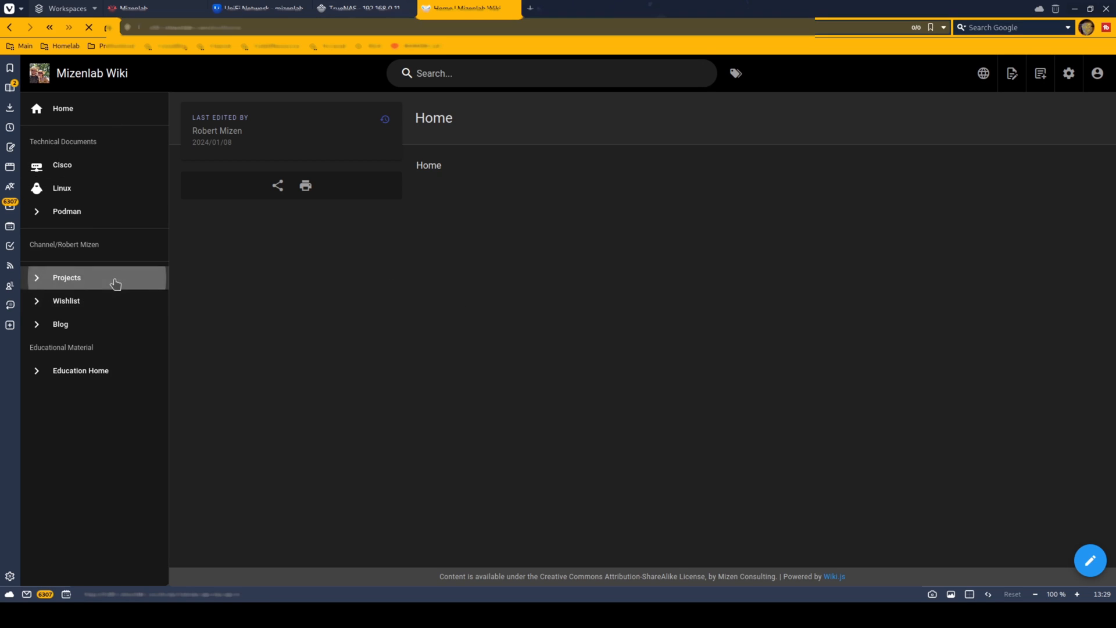
{"action": "left_click", "coordinate": [67, 278]}
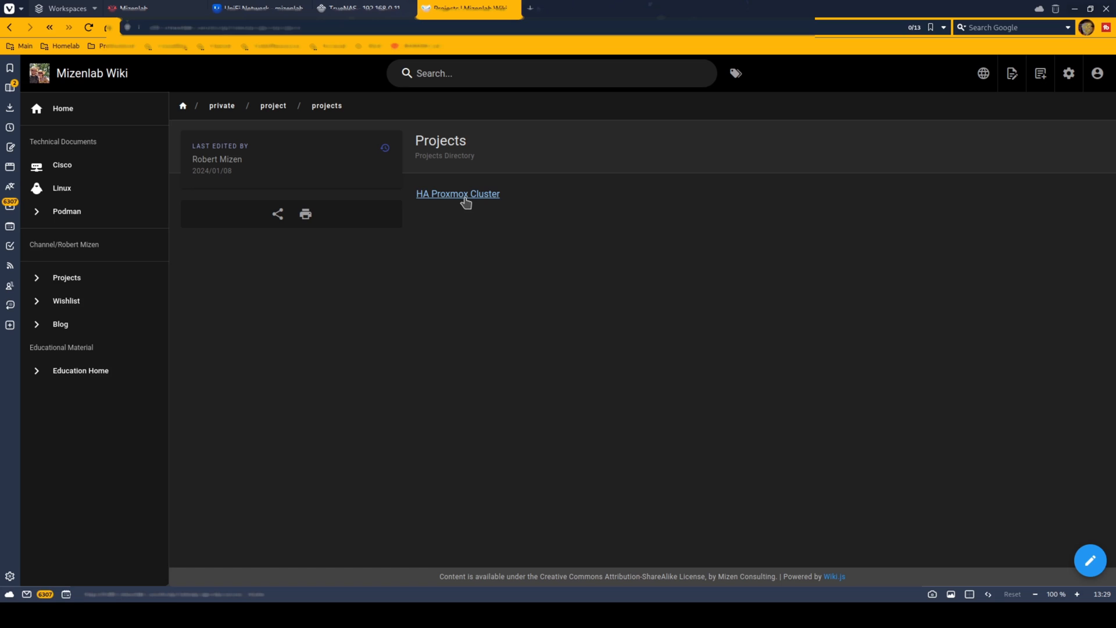
{"action": "left_click", "coordinate": [459, 195]}
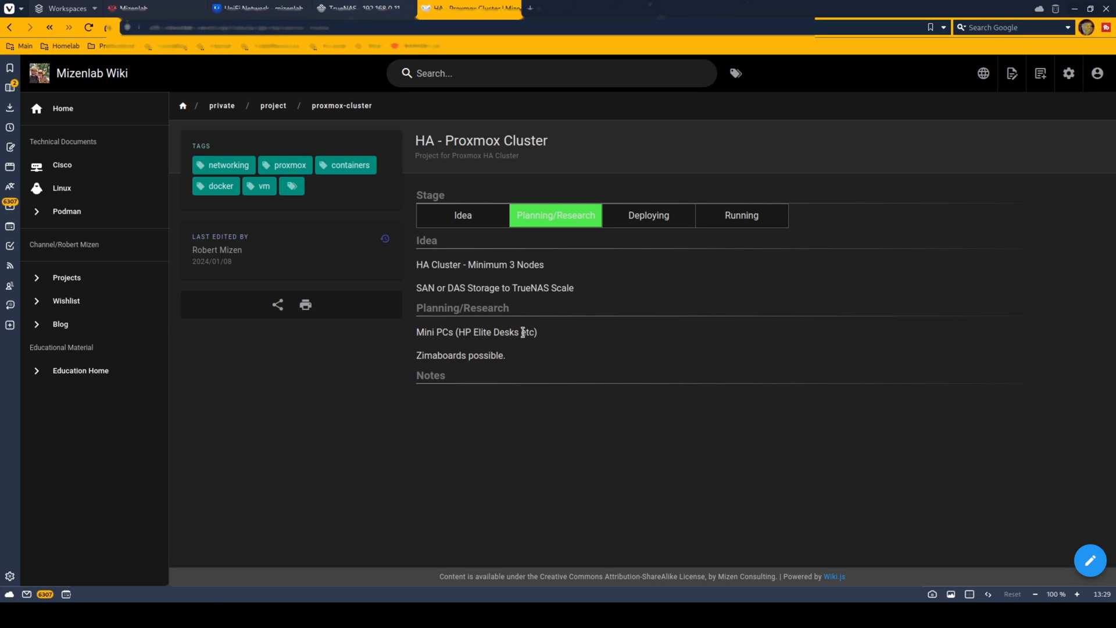
{"action": "mouse_move", "coordinate": [369, 383]}
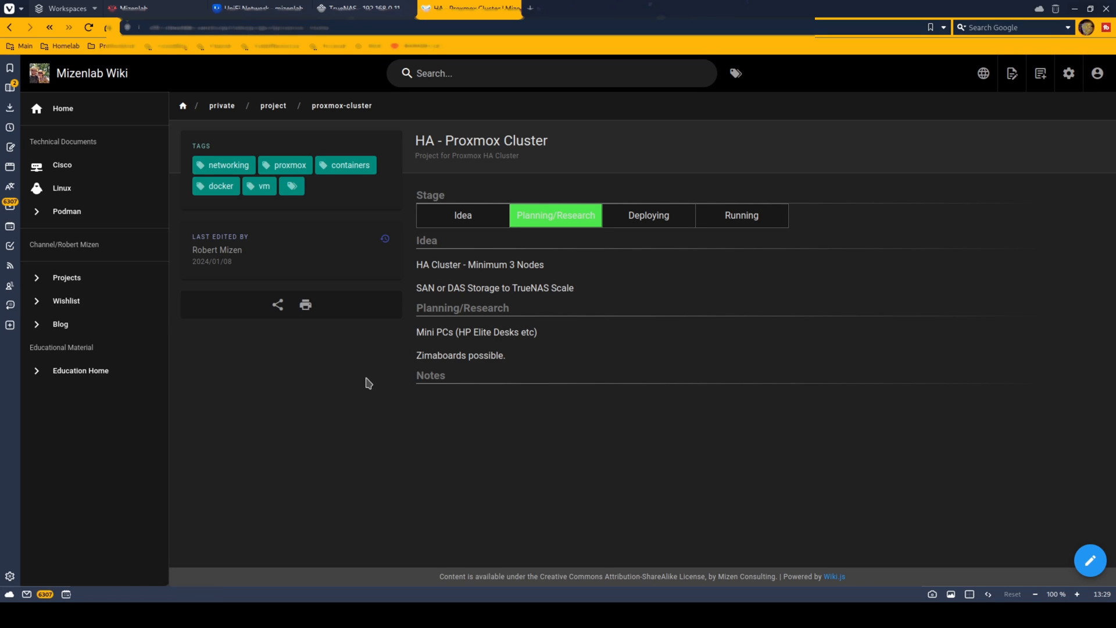
{"action": "mouse_move", "coordinate": [180, 373]}
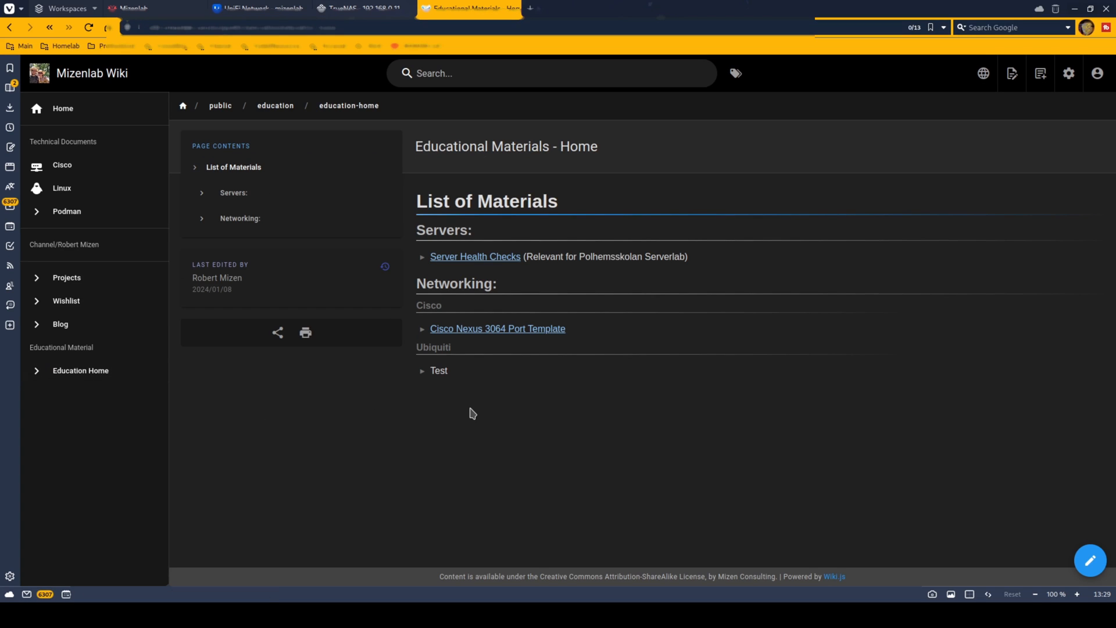
{"action": "mouse_move", "coordinate": [528, 402]}
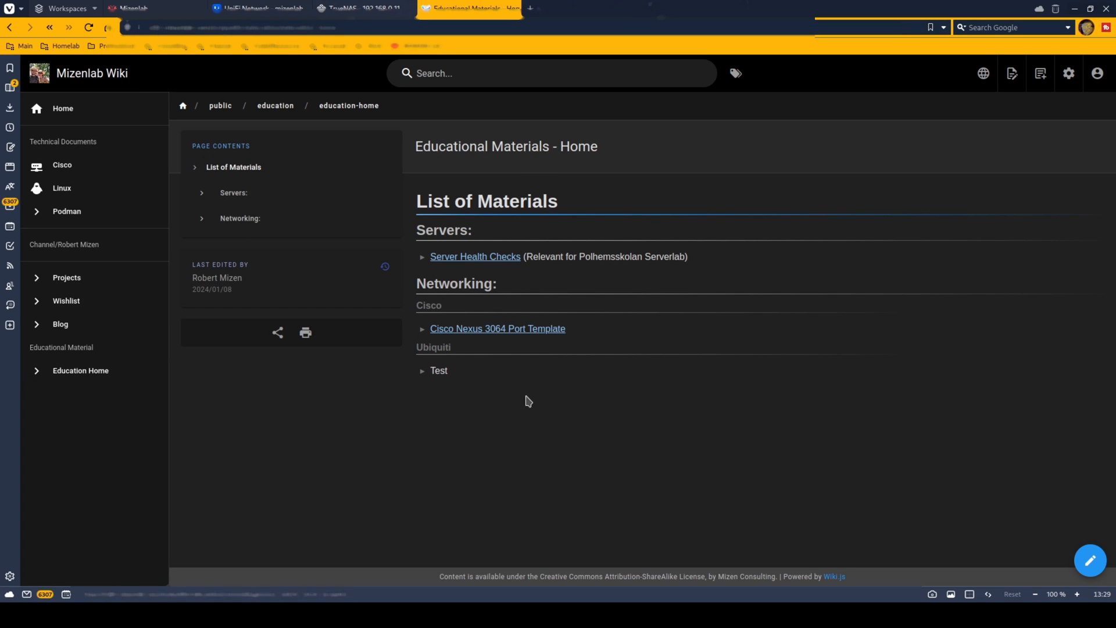
{"action": "mouse_move", "coordinate": [520, 364]}
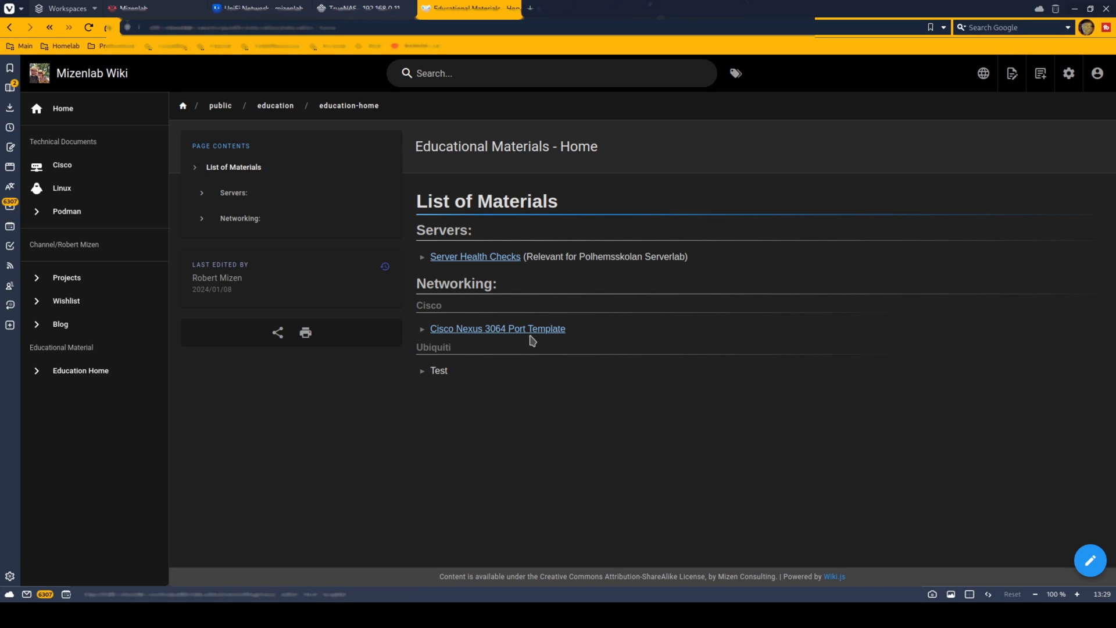
Return to the TrueNAS dashboard with system, memory, CPU, storage and network panels
{"action": "left_click", "coordinate": [359, 8]}
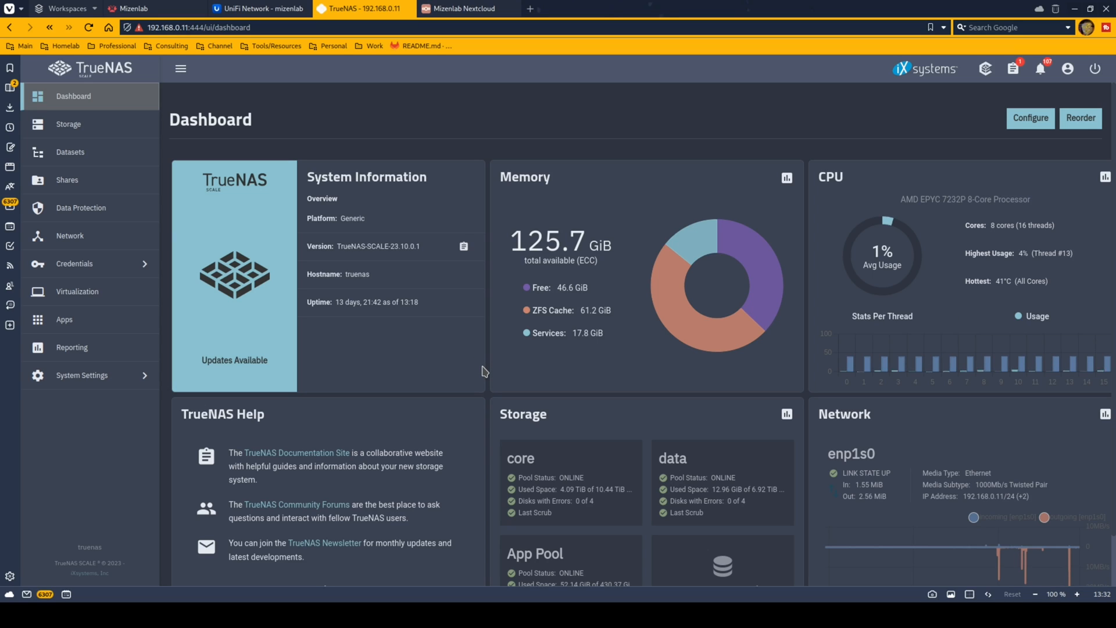
{"action": "mouse_move", "coordinate": [469, 375]}
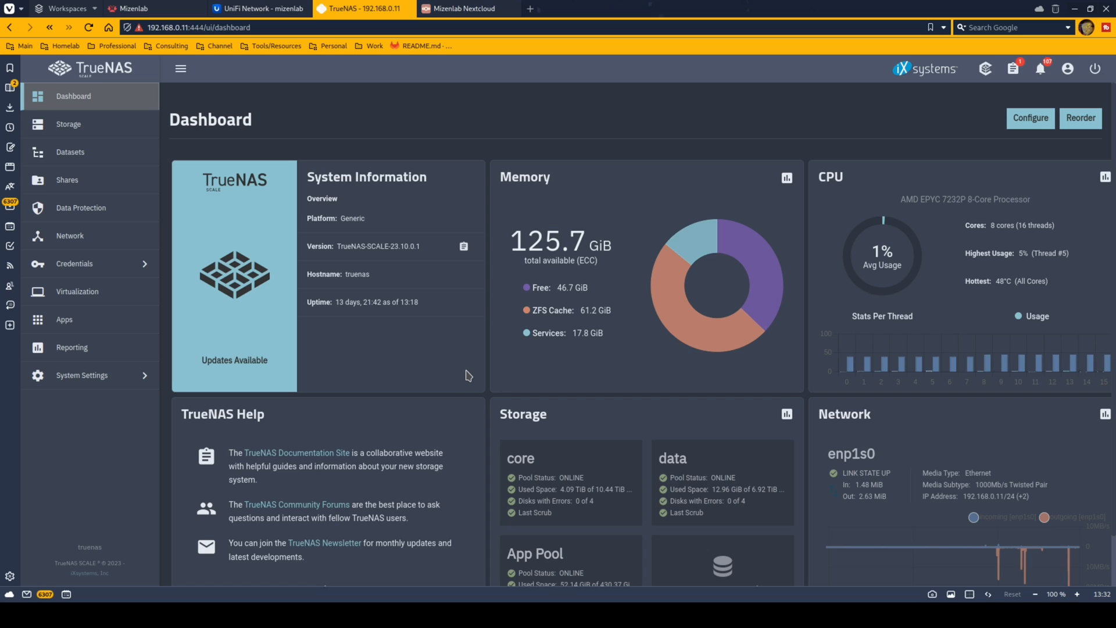